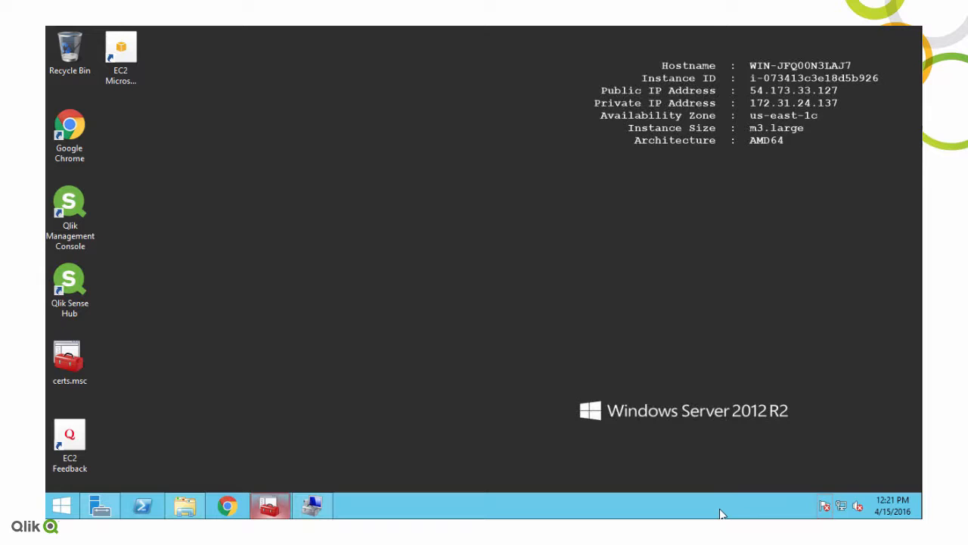
pyautogui.moveTo(593, 436)
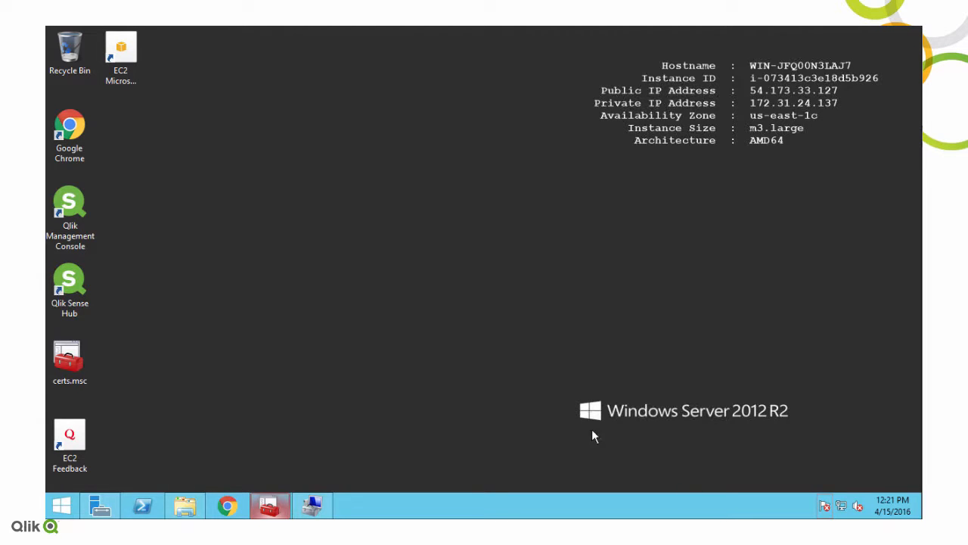
# - Launch Qlik Management Console from the desktop, begin 'administra' credentials, then cancel the login prompt
pyautogui.click(69, 212)
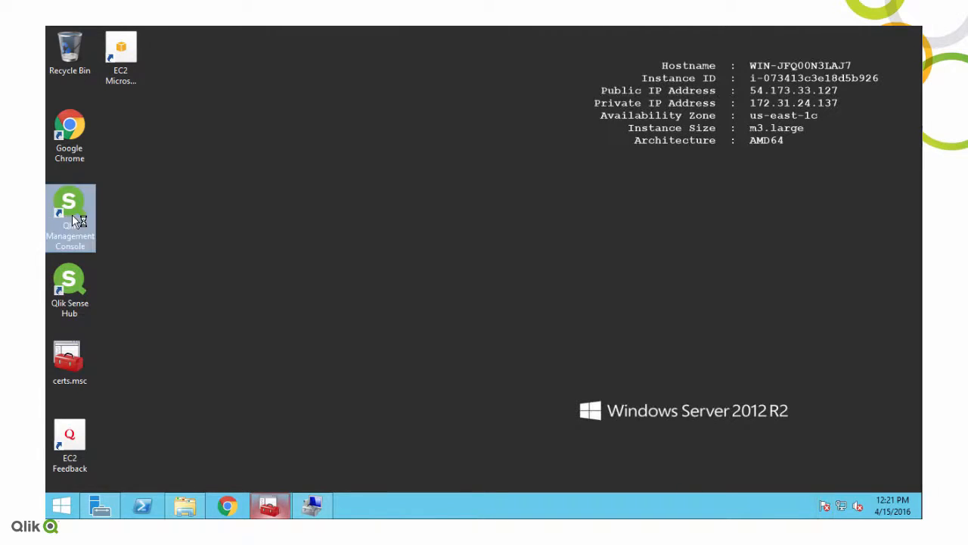
pyautogui.doubleClick(69, 218)
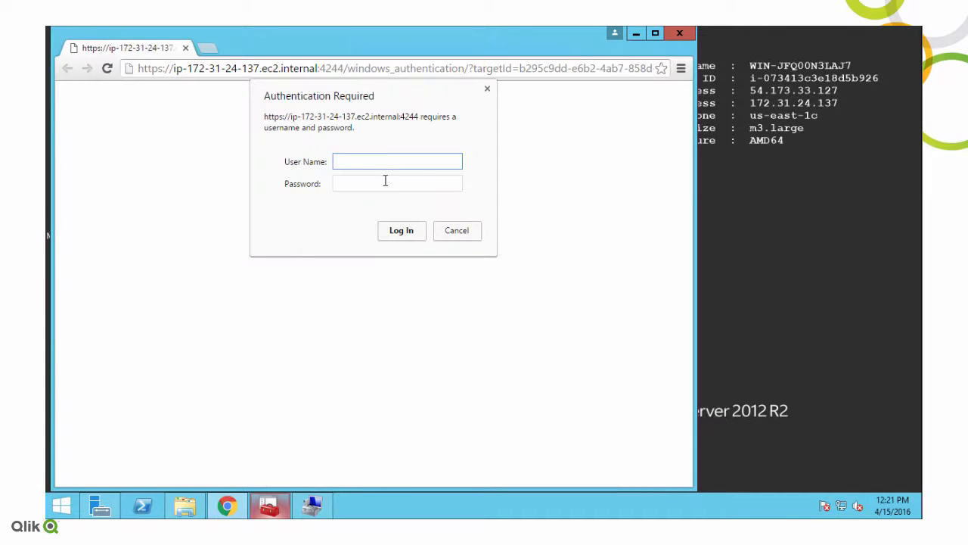
pyautogui.write('administra')
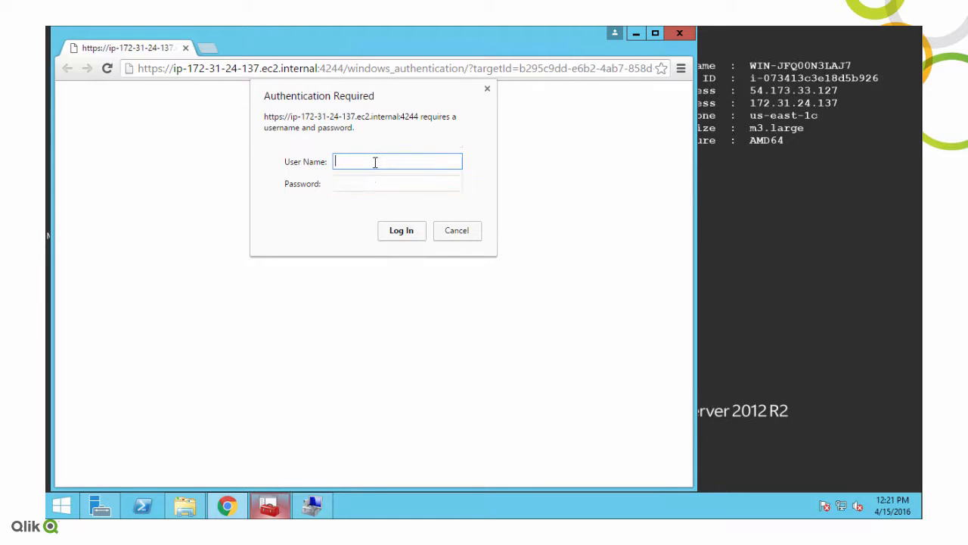
pyautogui.click(456, 230)
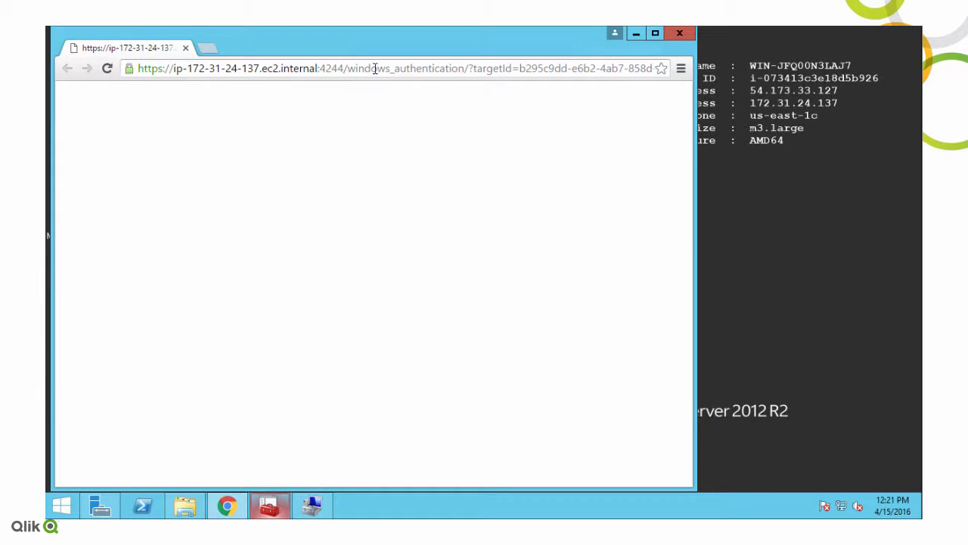
# - Go to localhost/qmc, view the Central node under Nodes, then put the browser away
pyautogui.write('localhost/qmc/nodes')
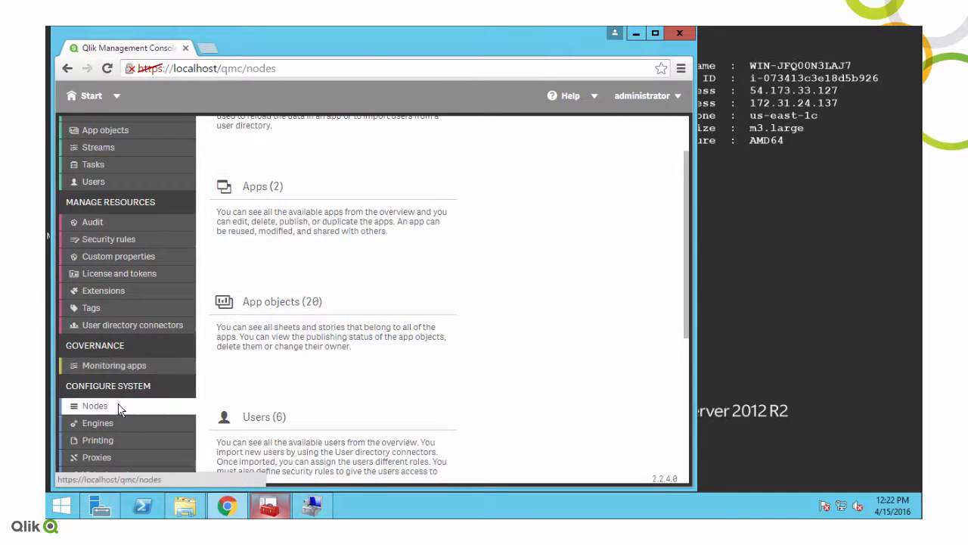
pyautogui.click(93, 406)
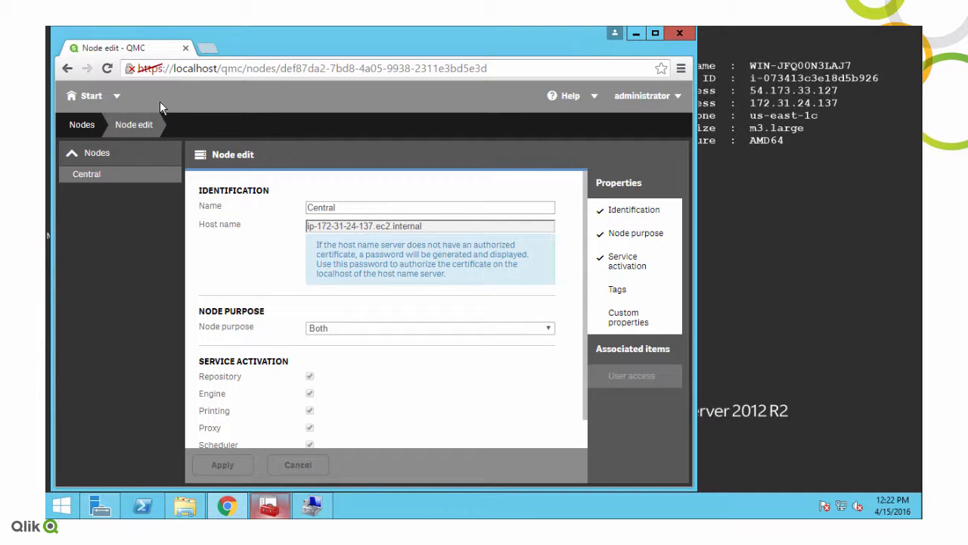
pyautogui.click(678, 34)
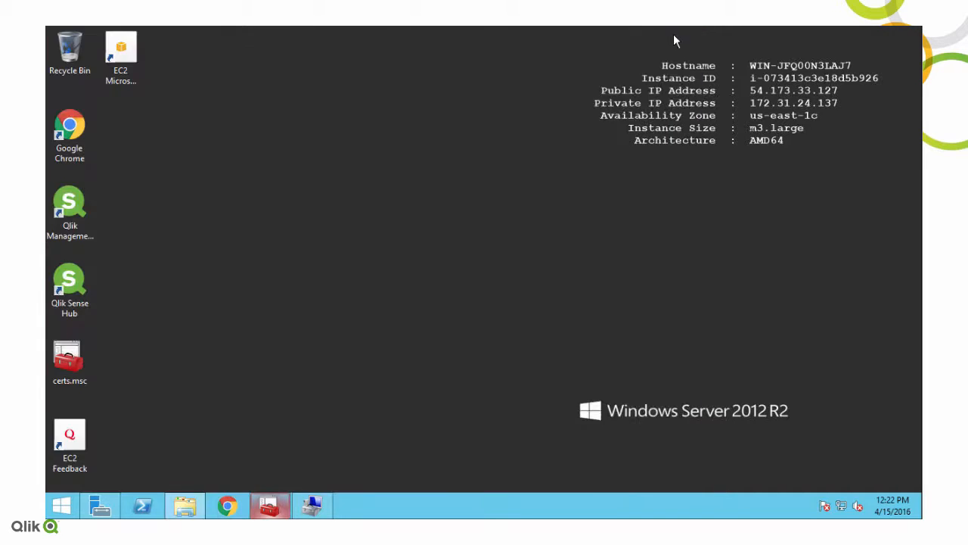
pyautogui.moveTo(656, 362)
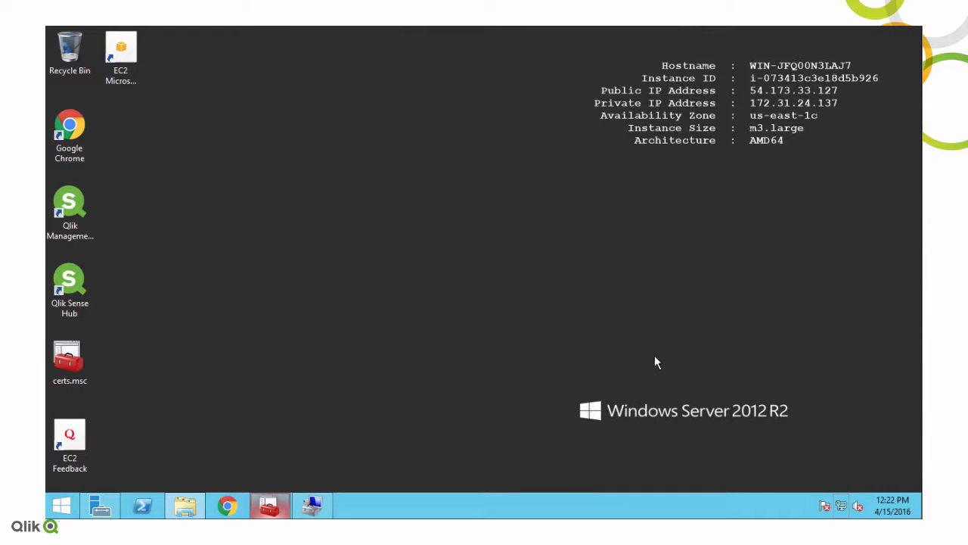
# - Browse C:\ProgramData > Qlik > Sense, look at Host.cfg, then reach Repository > Exported Certificates
pyautogui.click(185, 505)
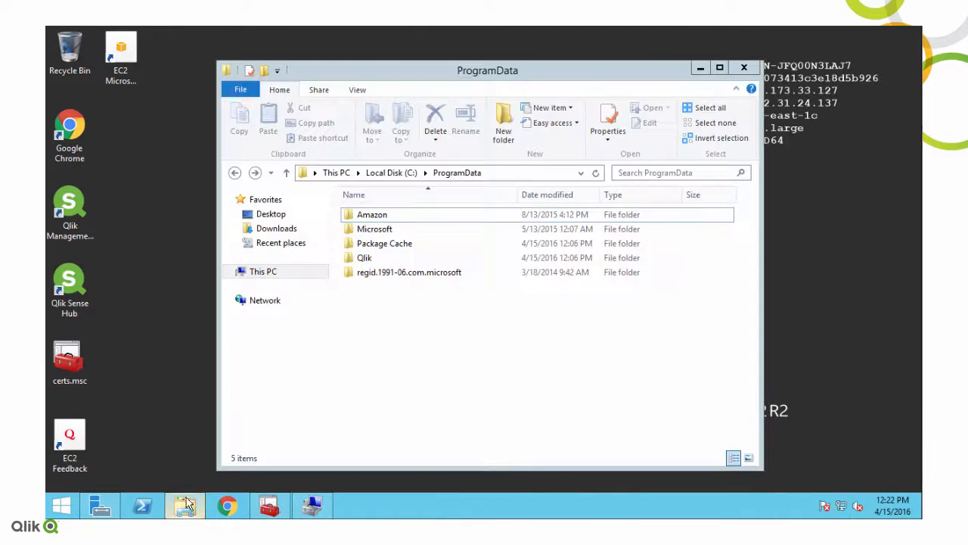
pyautogui.doubleClick(364, 257)
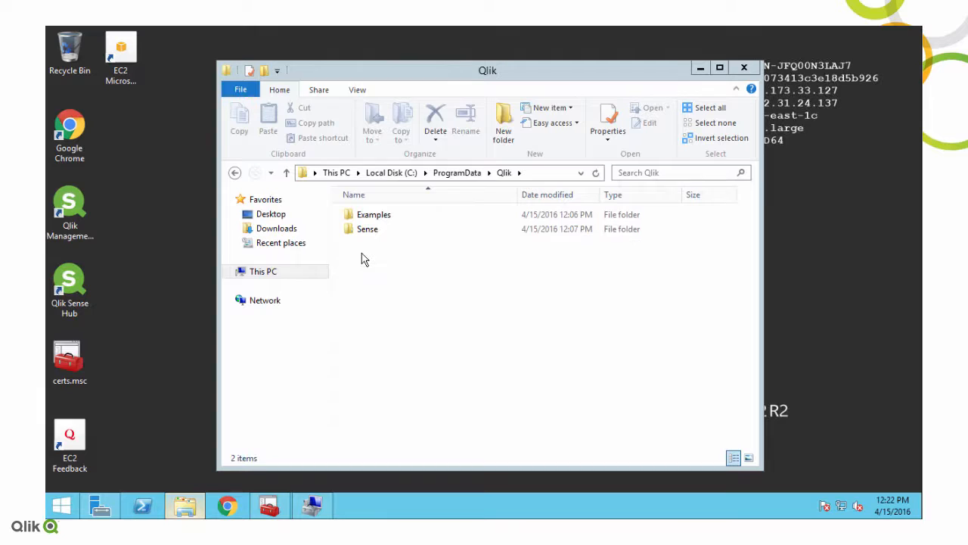
pyautogui.doubleClick(366, 228)
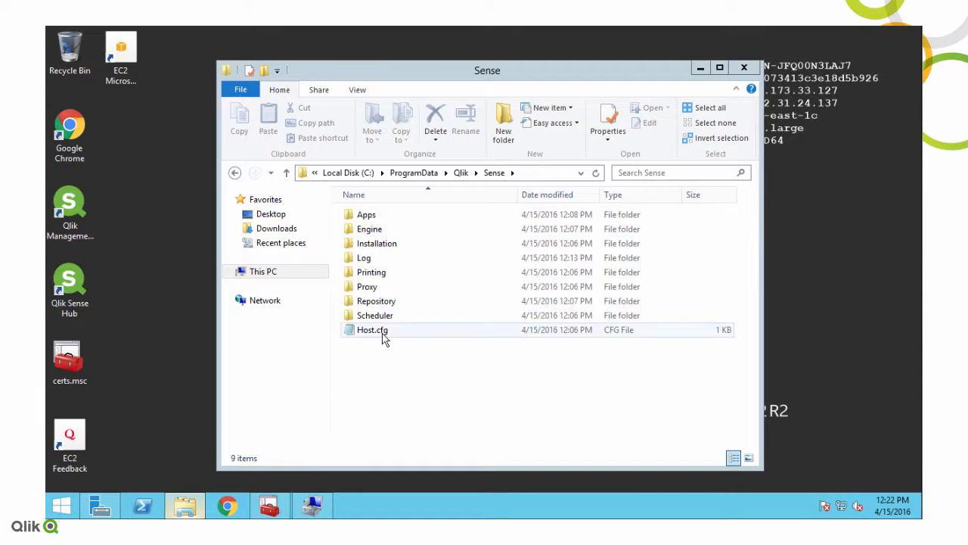
pyautogui.doubleClick(372, 330)
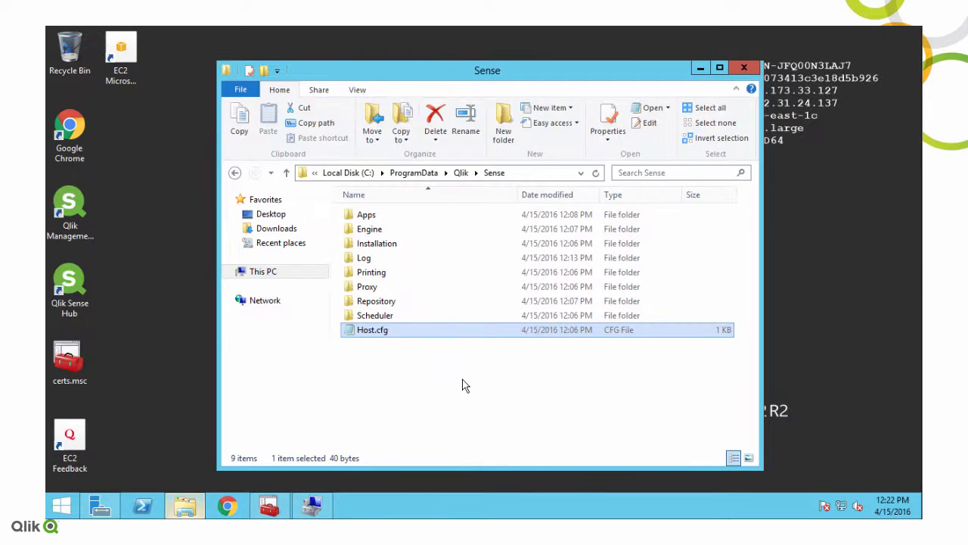
pyautogui.doubleClick(375, 300)
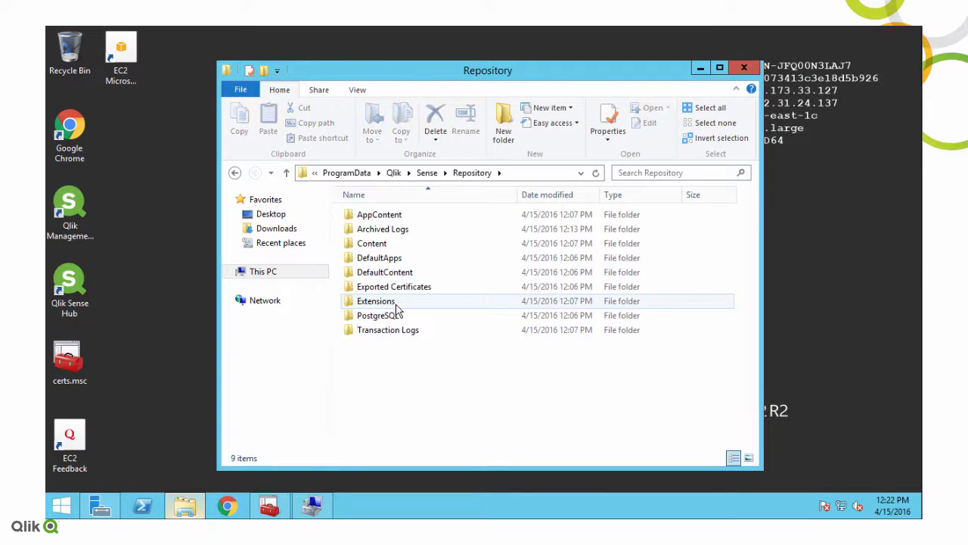
pyautogui.doubleClick(393, 286)
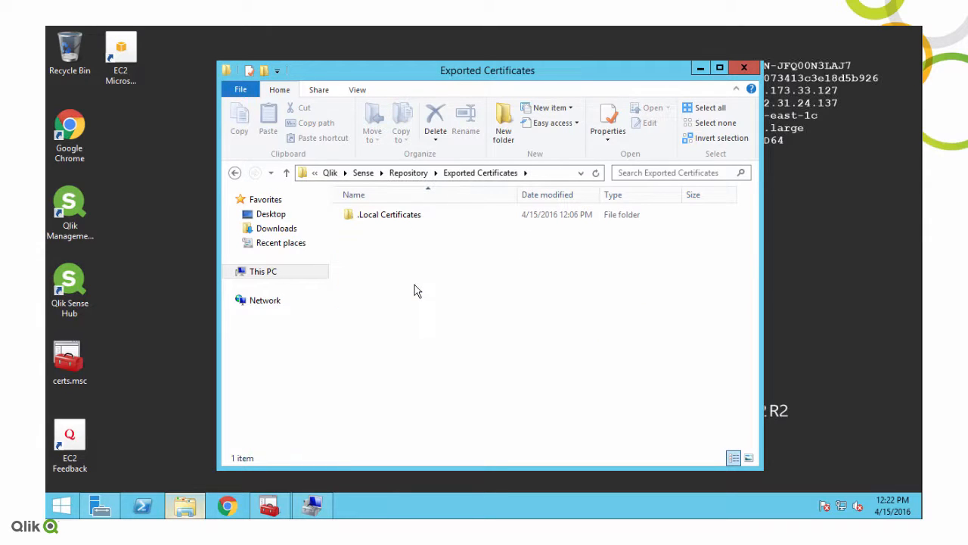
pyautogui.doubleClick(388, 215)
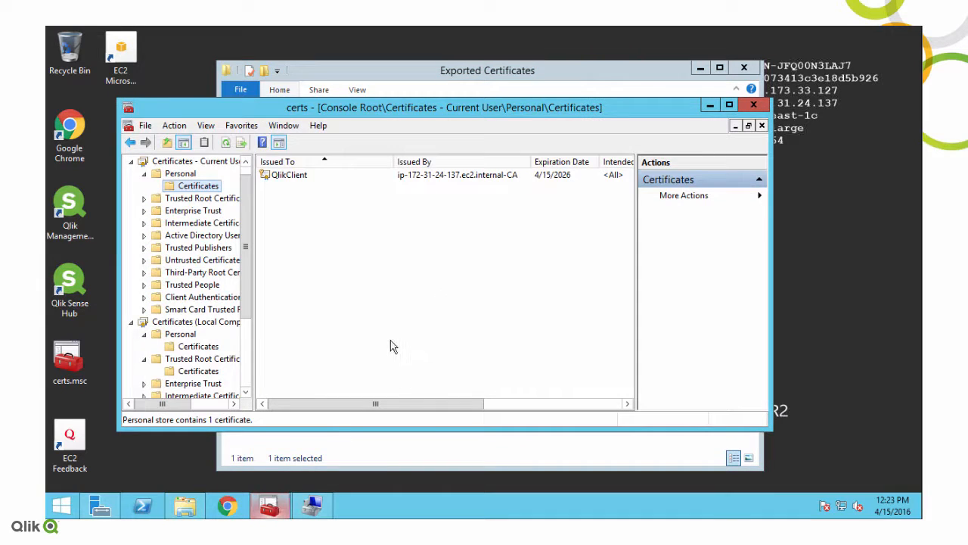
pyautogui.moveTo(270, 230)
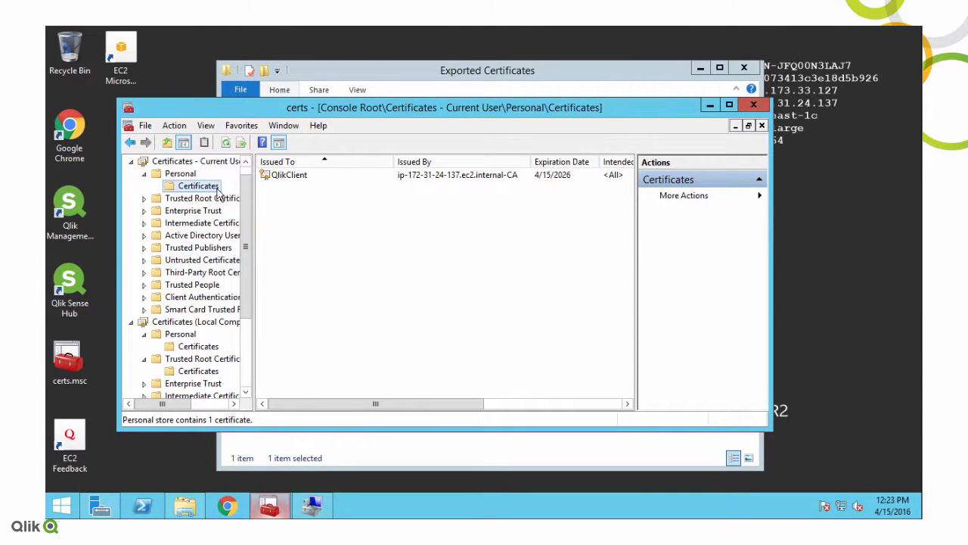
pyautogui.moveTo(198, 351)
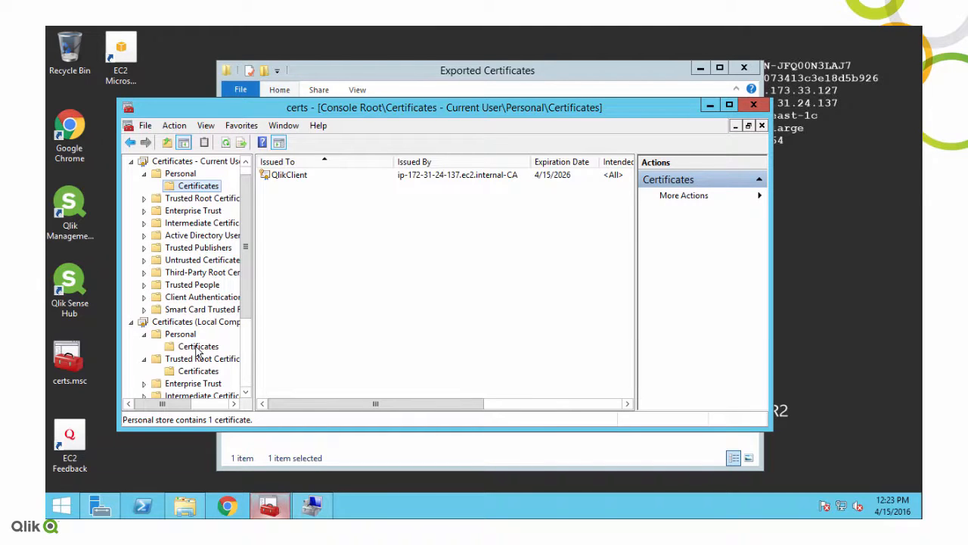
# - Check the Local Computer personal store, then select ip-172-31-24-137.ec2.internal-CA in Trusted Root
pyautogui.click(199, 345)
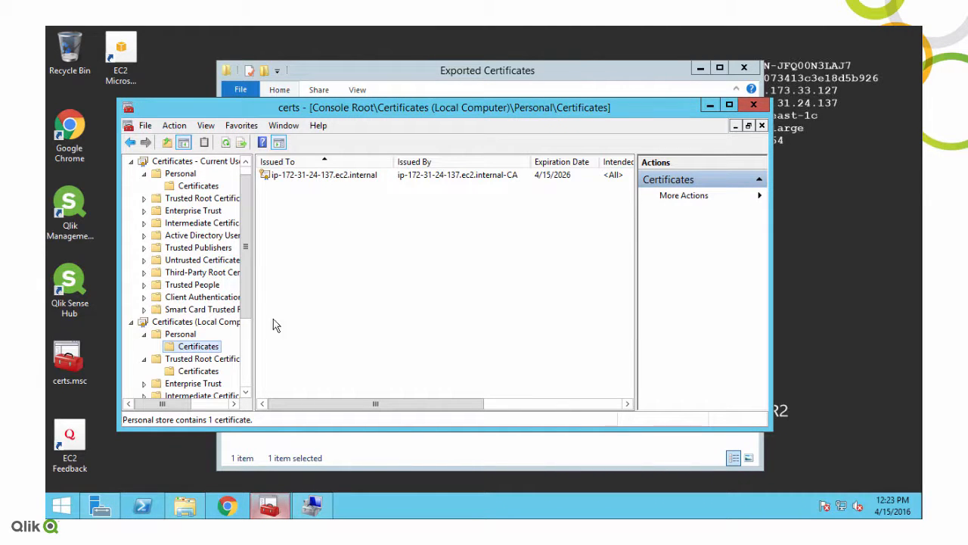
pyautogui.click(198, 358)
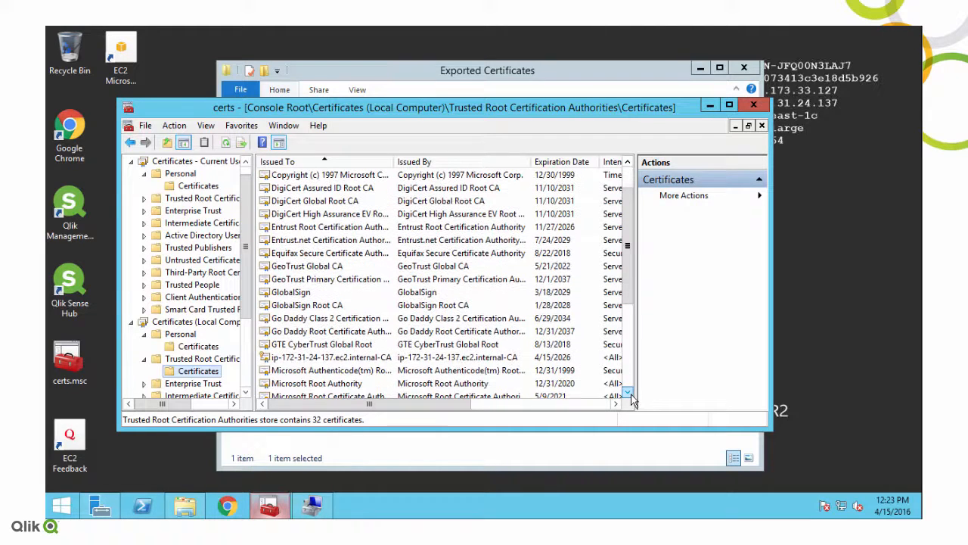
pyautogui.click(330, 357)
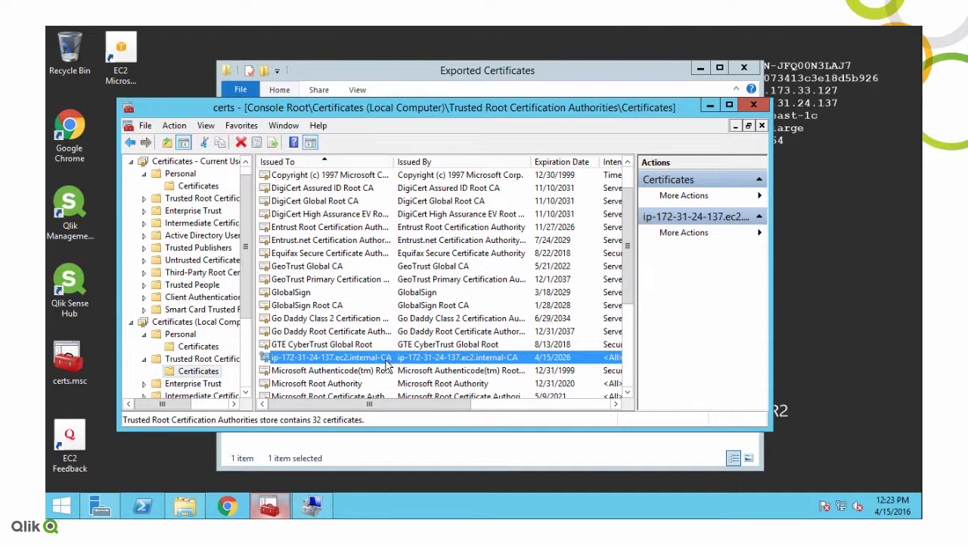
pyautogui.moveTo(384, 370)
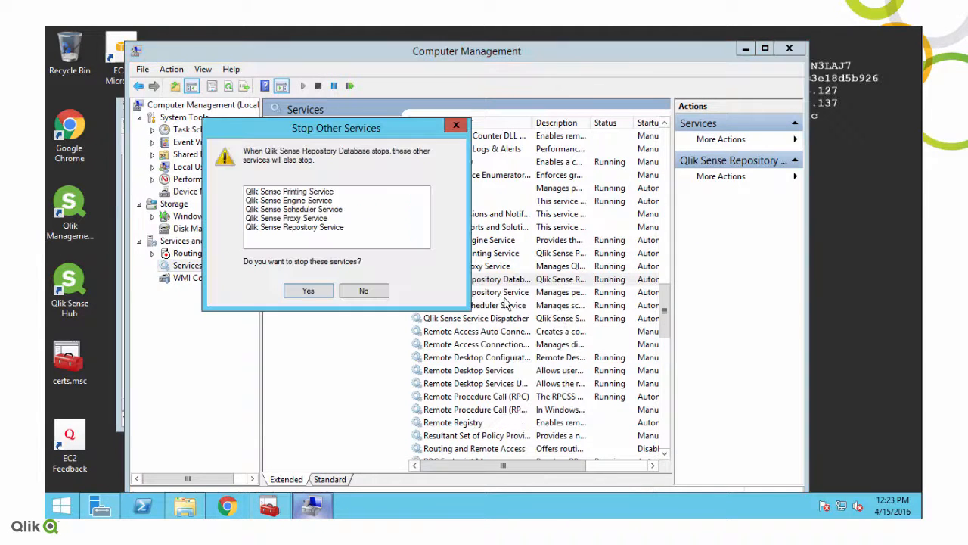
# - Stop the Qlik Sense Repository Database with its dependents, then stop the Qlik Sense Service Dispatcher
pyautogui.click(309, 291)
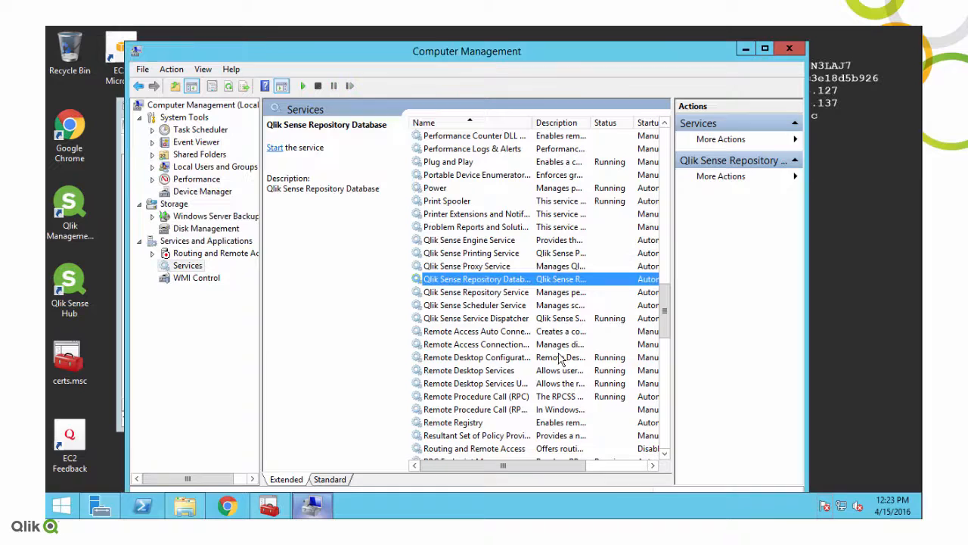
pyautogui.rightClick(475, 318)
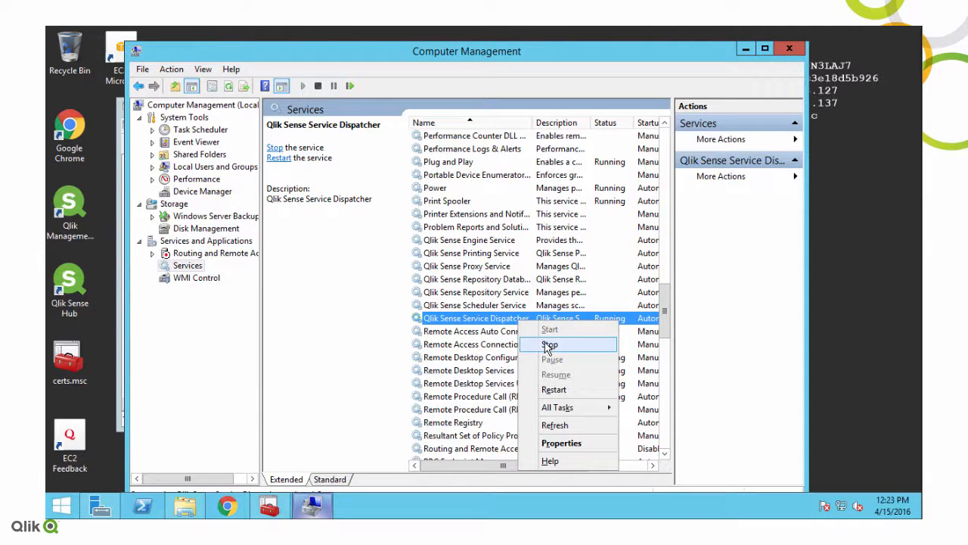
pyautogui.click(549, 344)
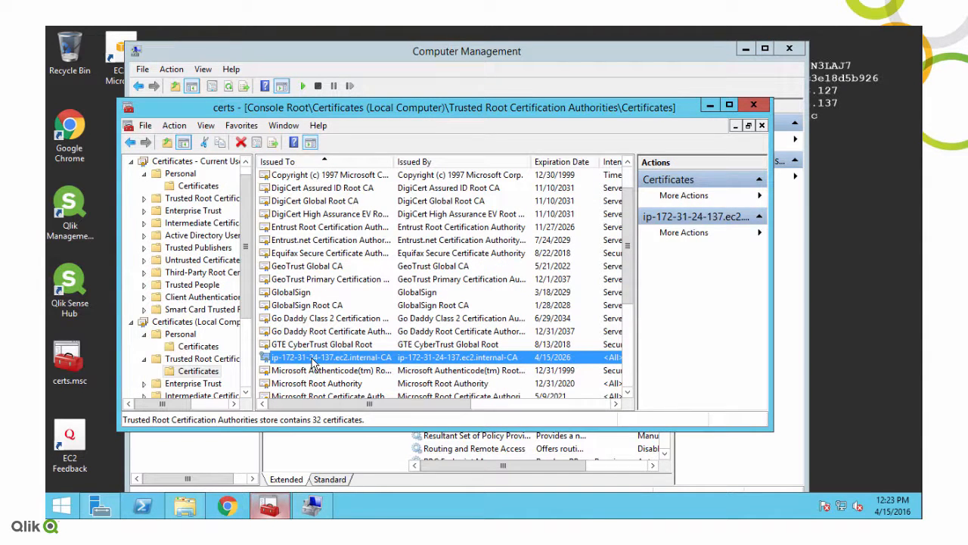
pyautogui.click(240, 142)
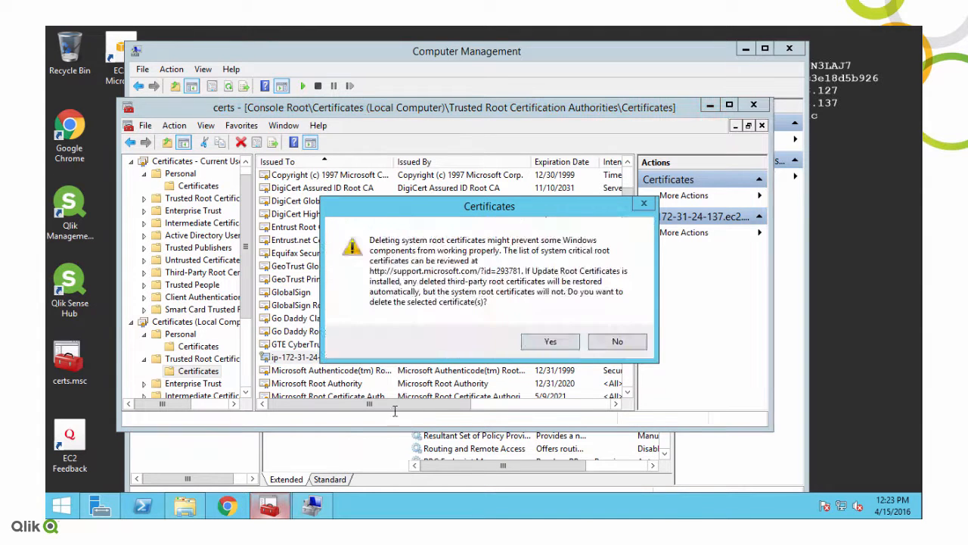
pyautogui.click(617, 342)
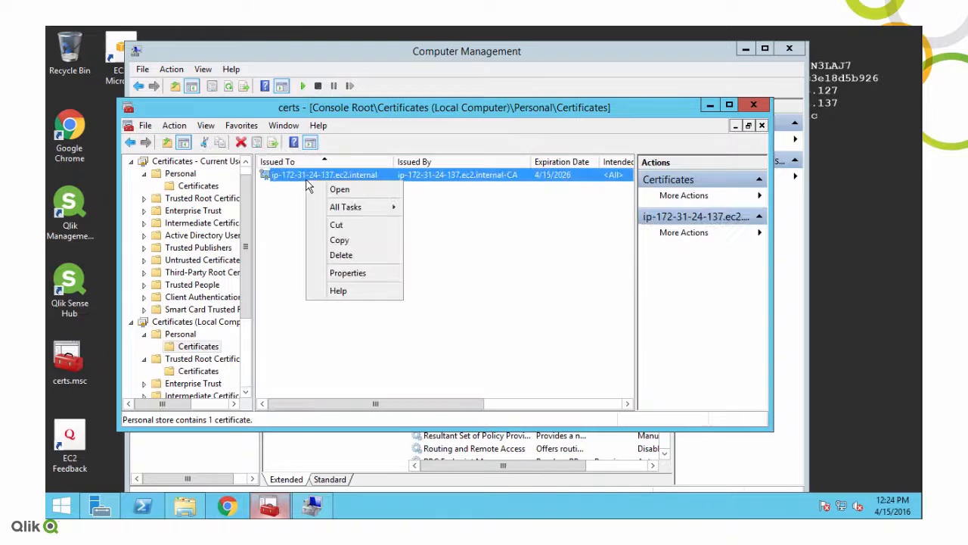
pyautogui.click(342, 254)
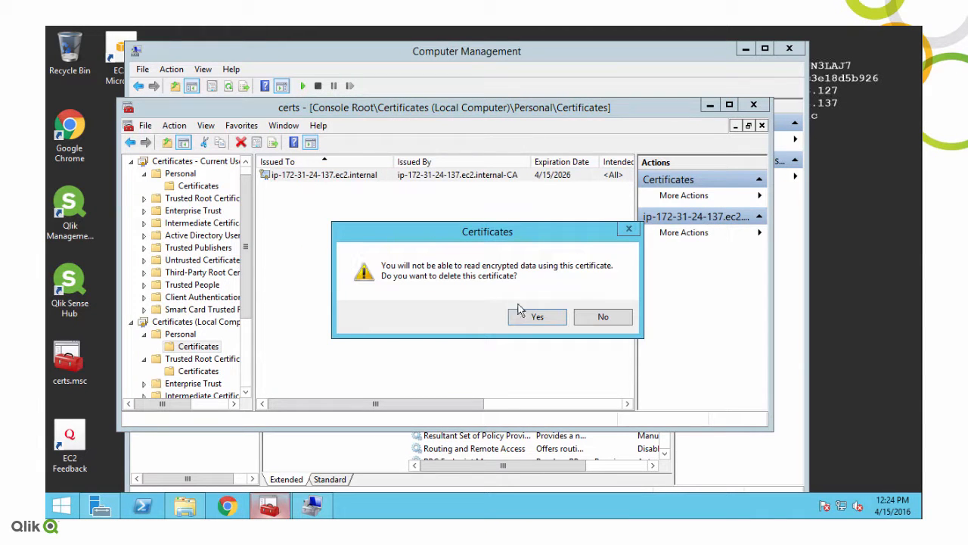
pyautogui.click(537, 316)
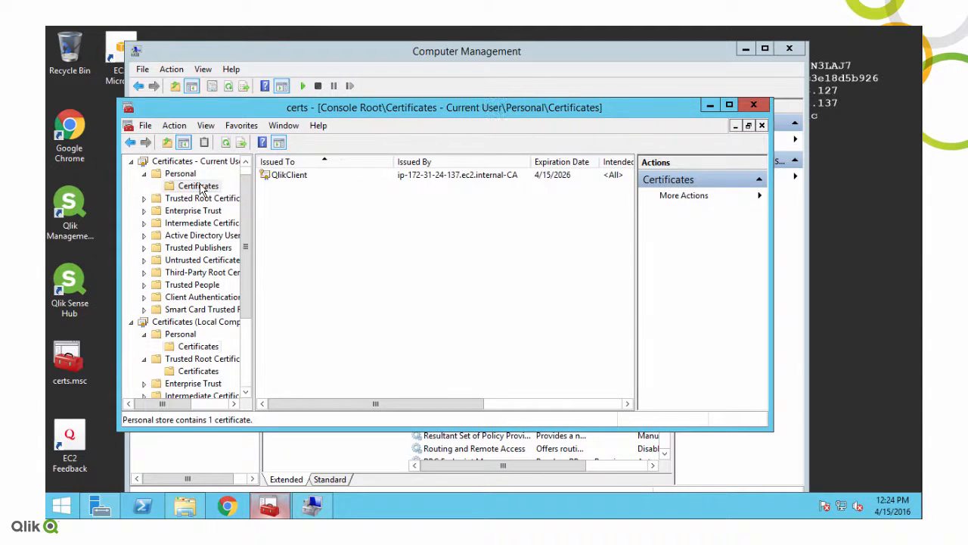
pyautogui.rightClick(287, 176)
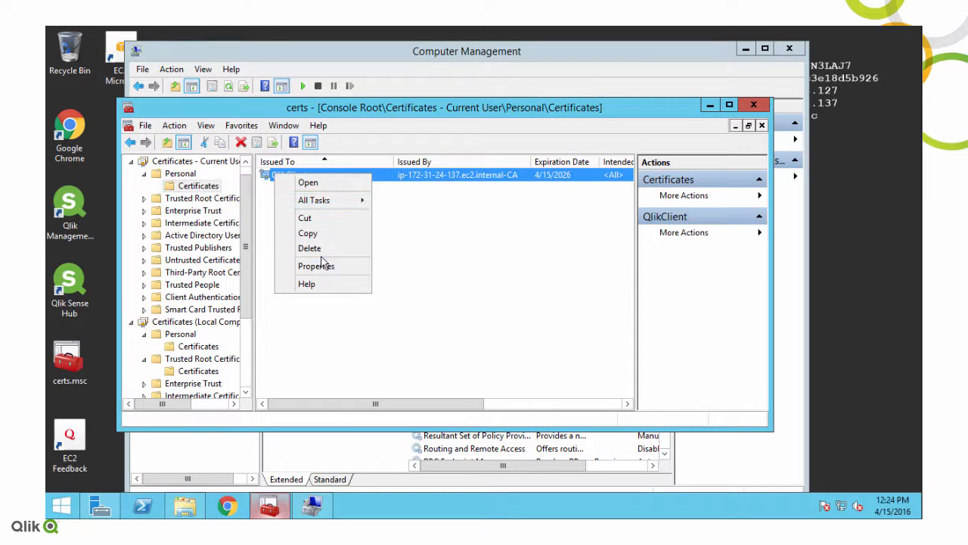
pyautogui.click(309, 248)
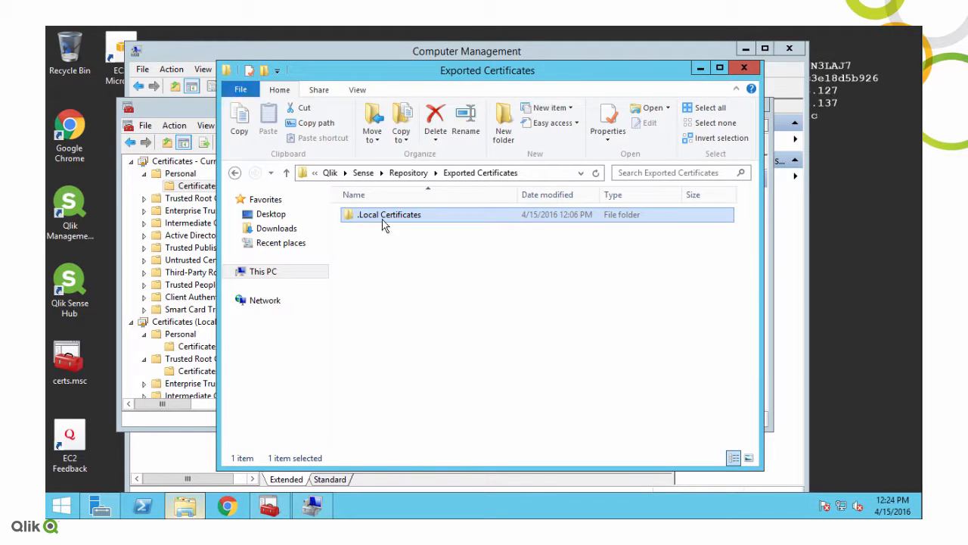
# - Delete the exported Local Certificates folder and empty the Recycle Bin
pyautogui.click(436, 118)
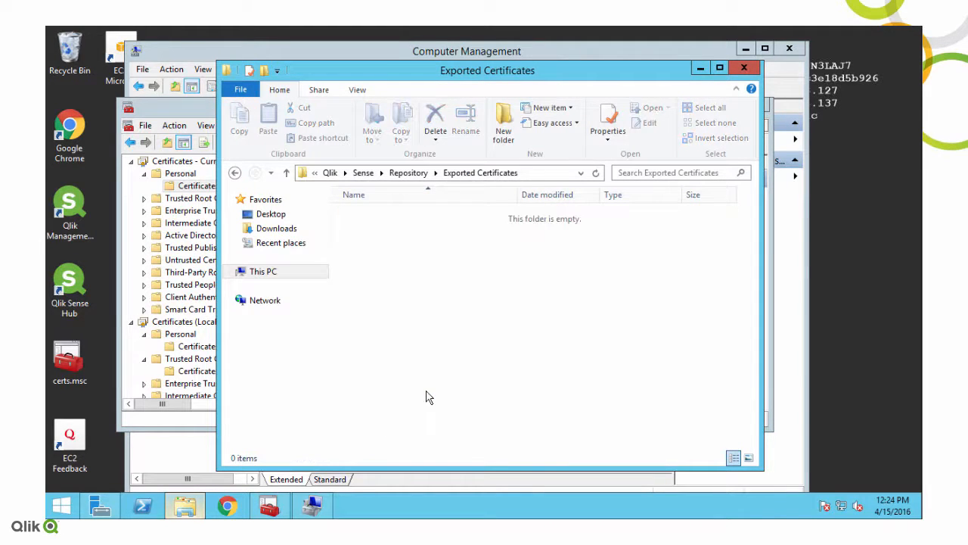
pyautogui.rightClick(70, 47)
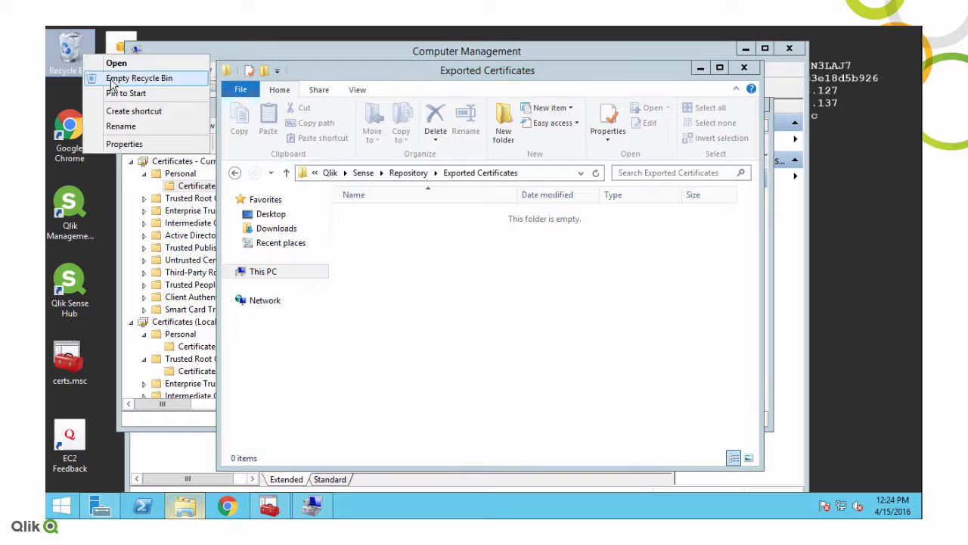
pyautogui.click(536, 308)
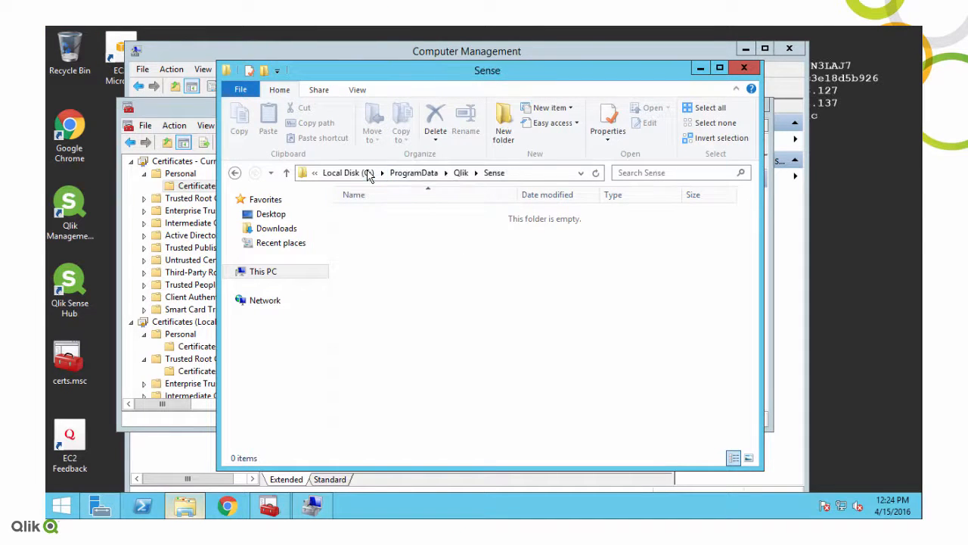
# - Paste a backup copy of Host.cfg in the Sense folder and load the original in Notepad
pyautogui.rightClick(370, 330)
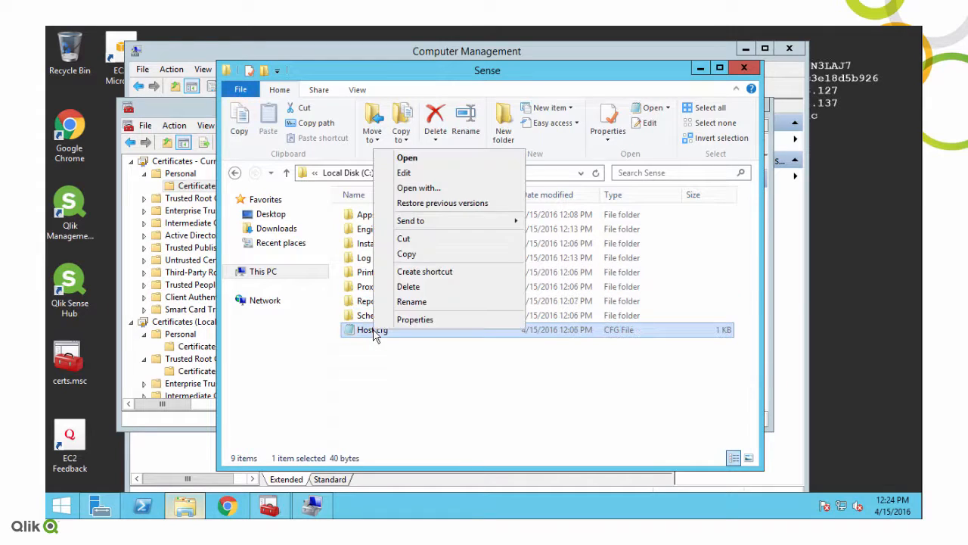
pyautogui.rightClick(408, 355)
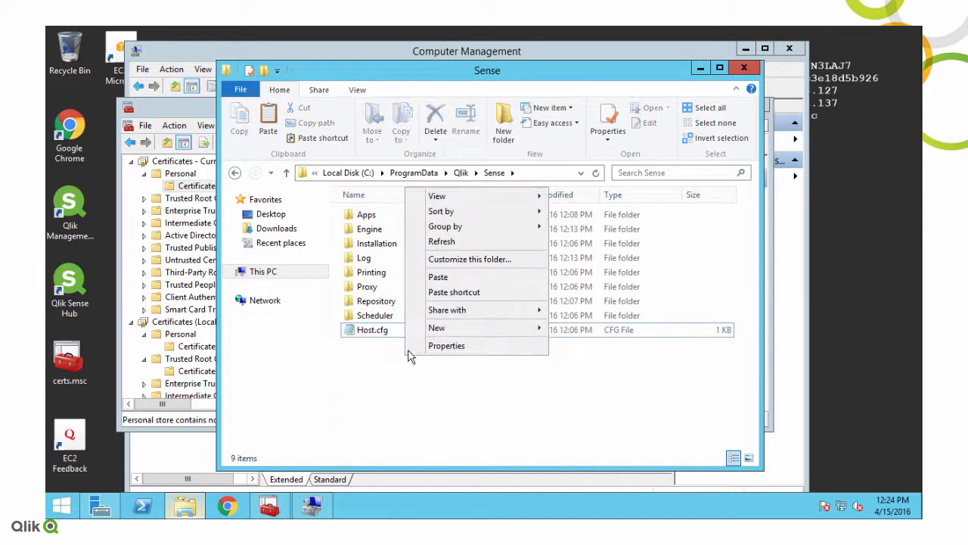
pyautogui.click(438, 276)
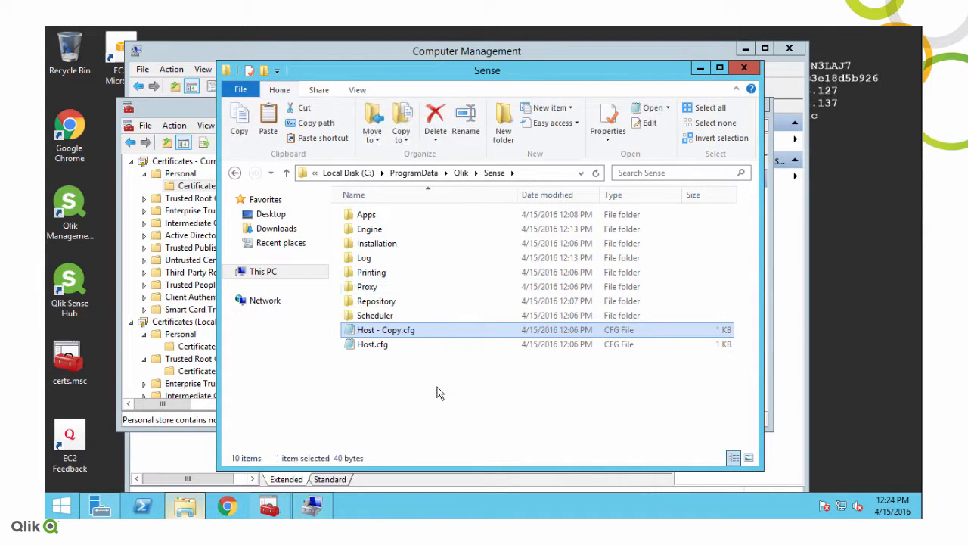
pyautogui.click(372, 345)
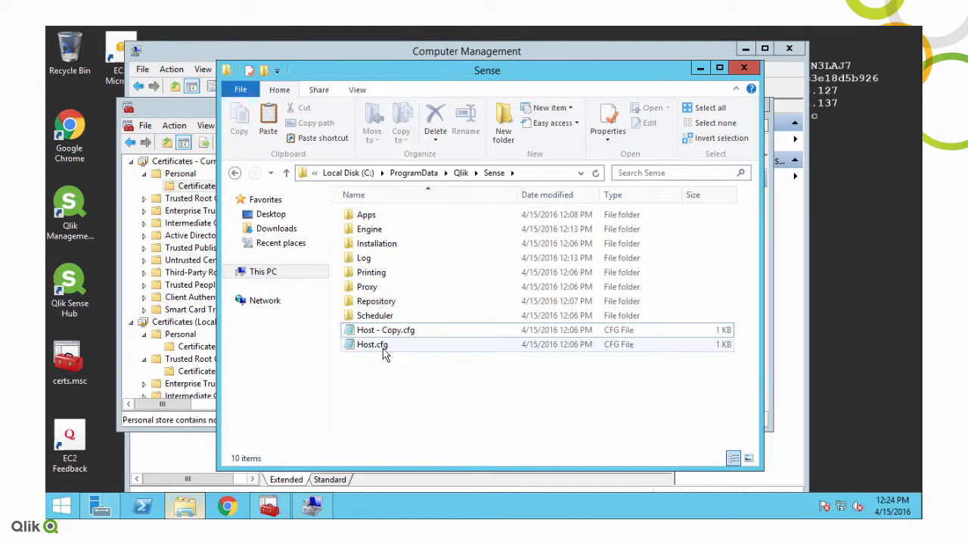
pyautogui.doubleClick(372, 345)
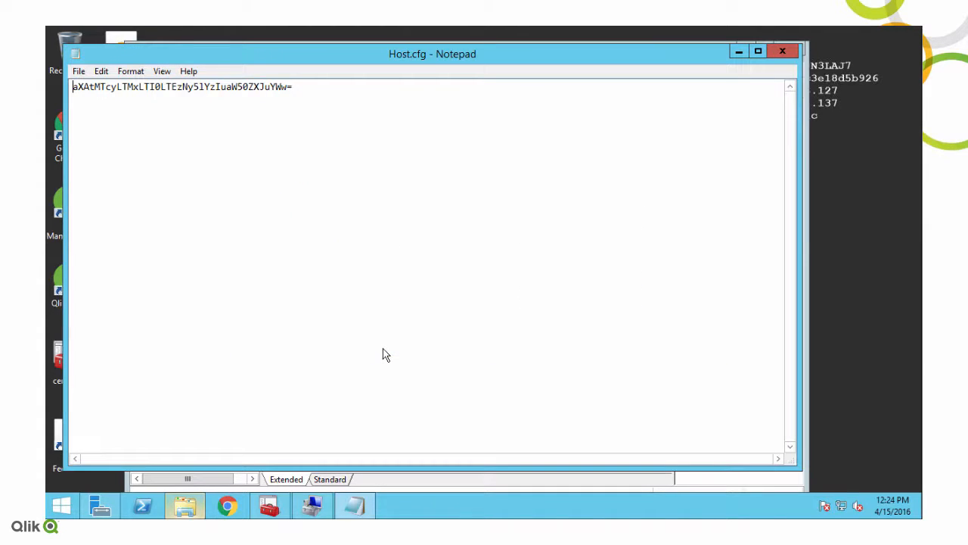
pyautogui.moveTo(369, 308)
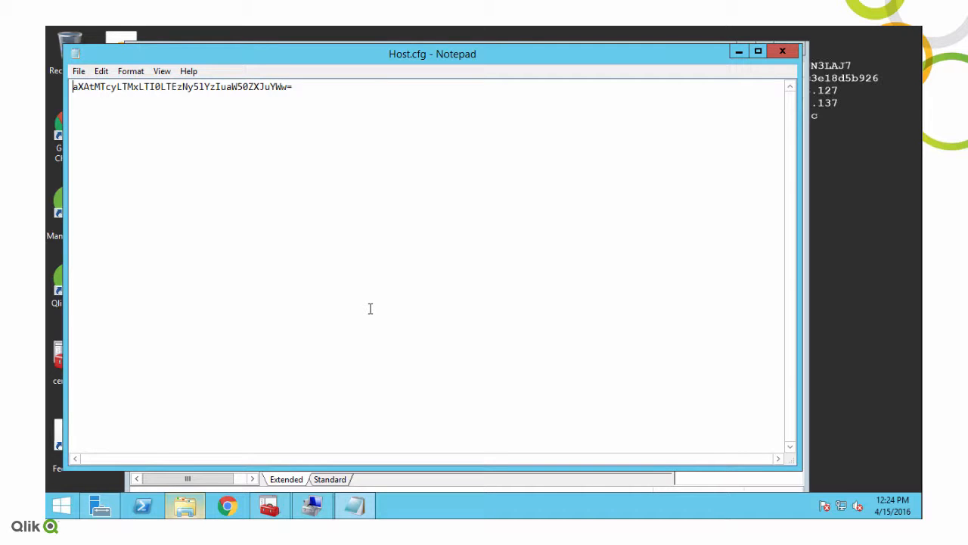
pyautogui.moveTo(380, 312)
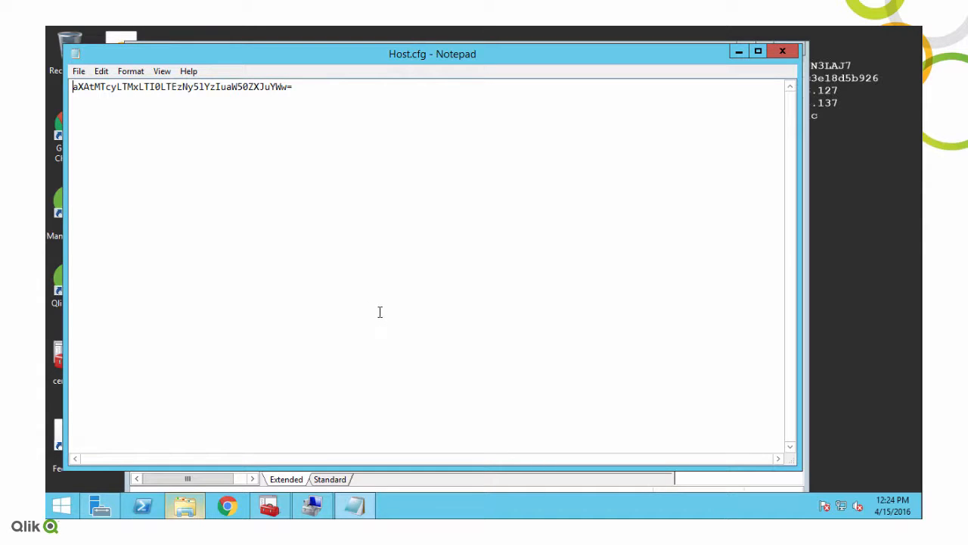
pyautogui.moveTo(351, 294)
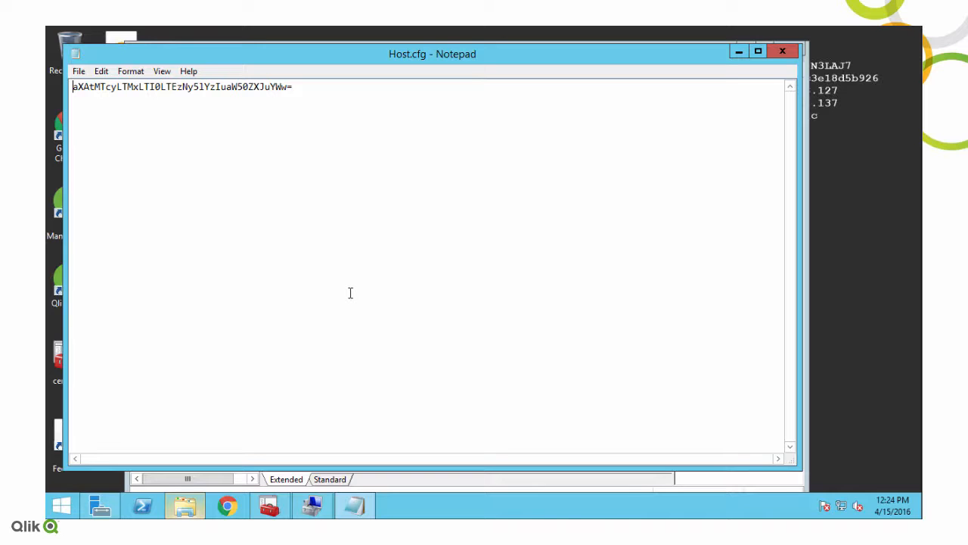
pyautogui.moveTo(298, 342)
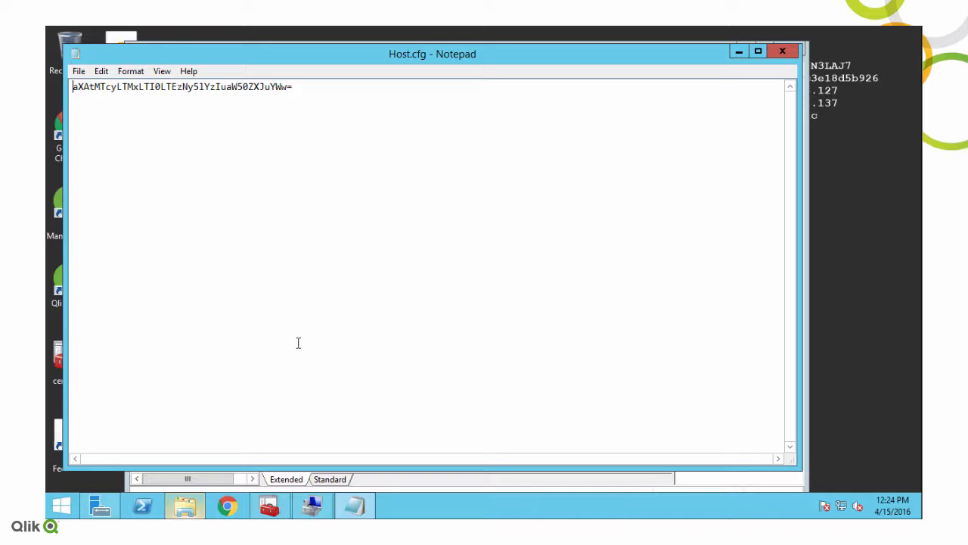
# - Bring up Chrome over the Host.cfg Base64 string to head to base64encode.org
pyautogui.click(227, 505)
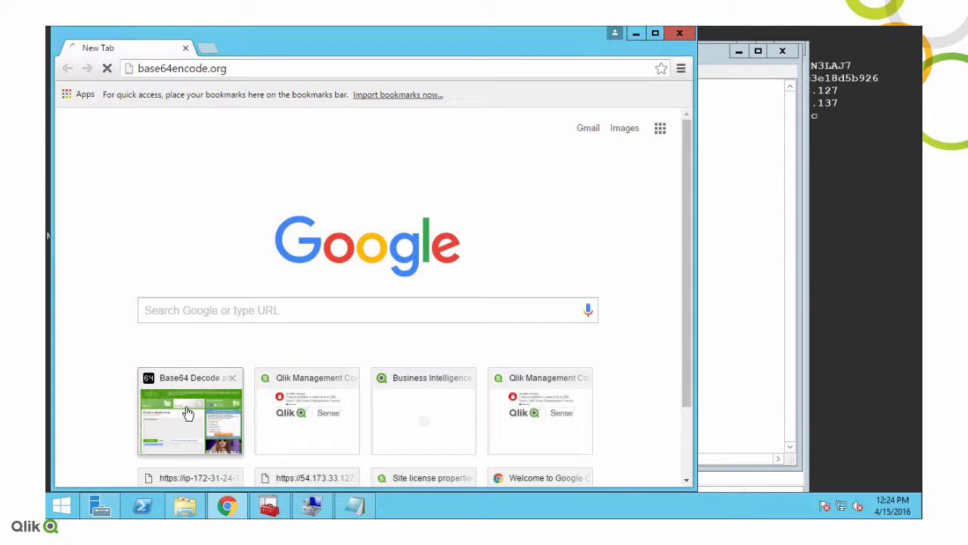
# - Encode 172.31.24.137 on base64encode.org, put the result into Host.cfg, then close the browser
pyautogui.click(191, 411)
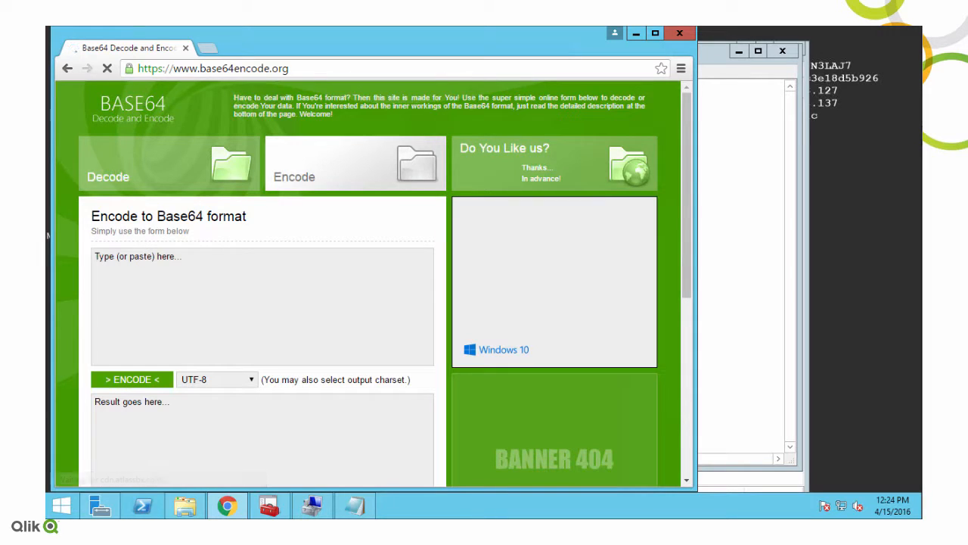
pyautogui.click(263, 306)
pyautogui.write('172.31.24.137')
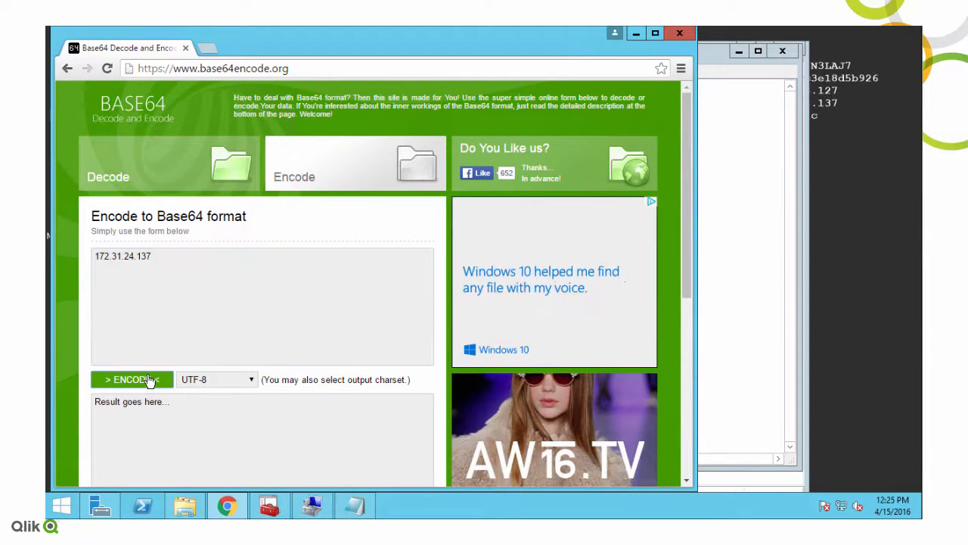
pyautogui.click(133, 378)
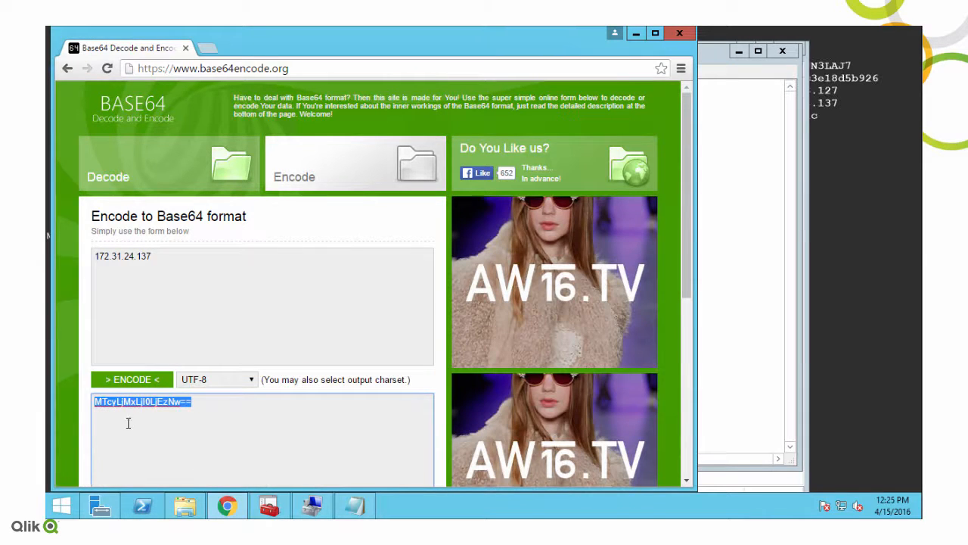
pyautogui.click(354, 505)
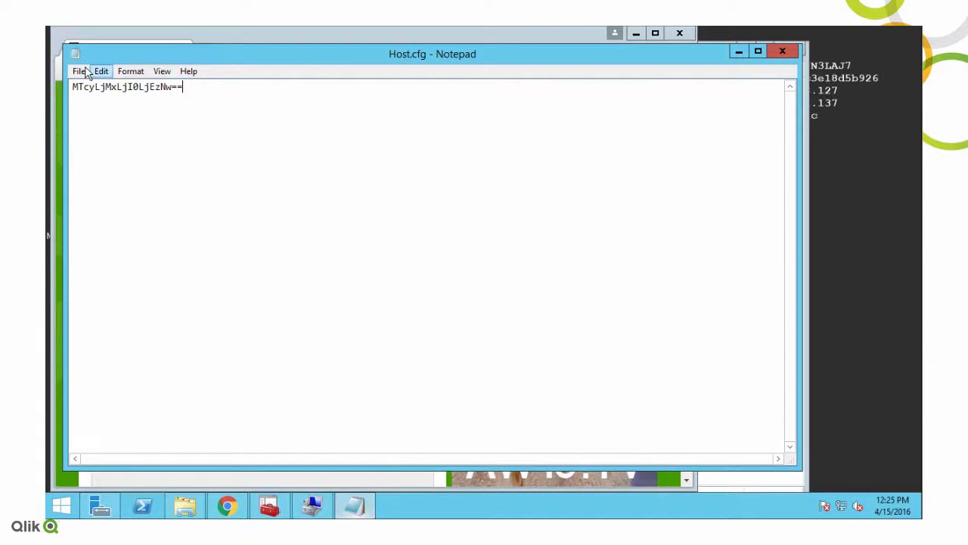
pyautogui.moveTo(840, 106)
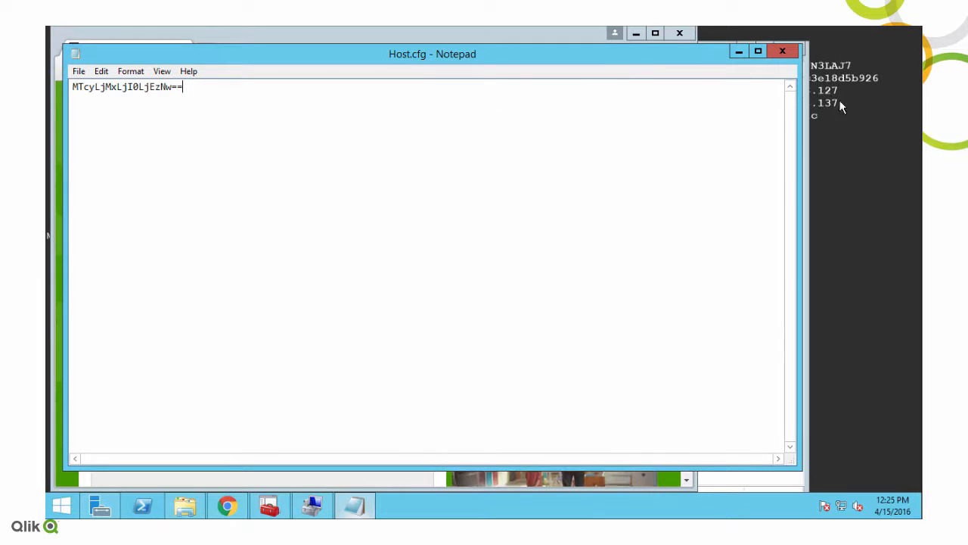
pyautogui.click(226, 505)
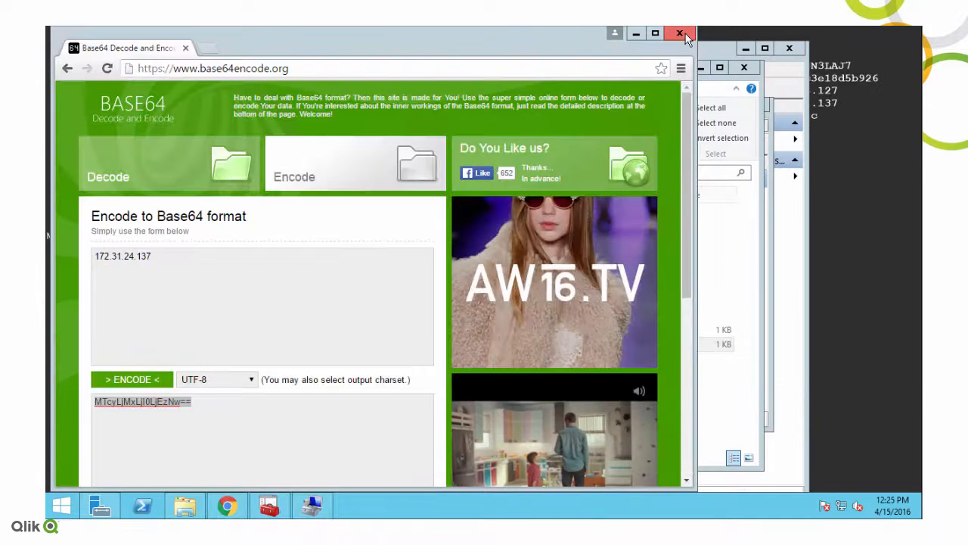
pyautogui.click(679, 33)
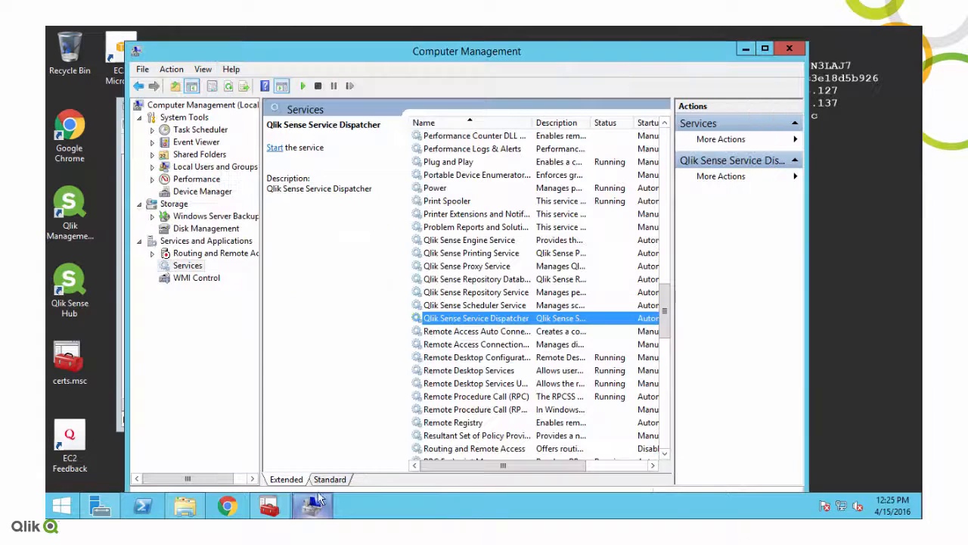
# - Start the Qlik Sense Service Dispatcher, Repository Database and Proxy services
pyautogui.click(276, 148)
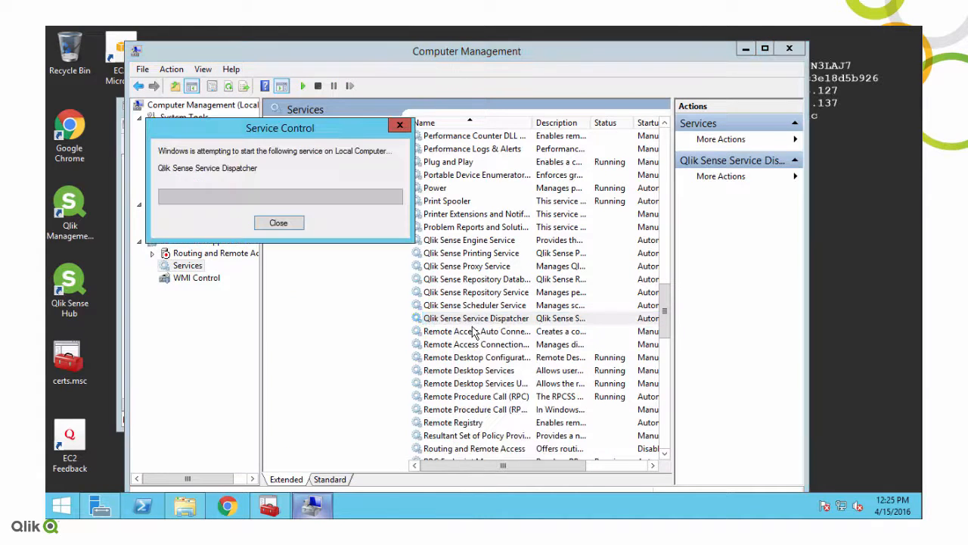
pyautogui.rightClick(468, 279)
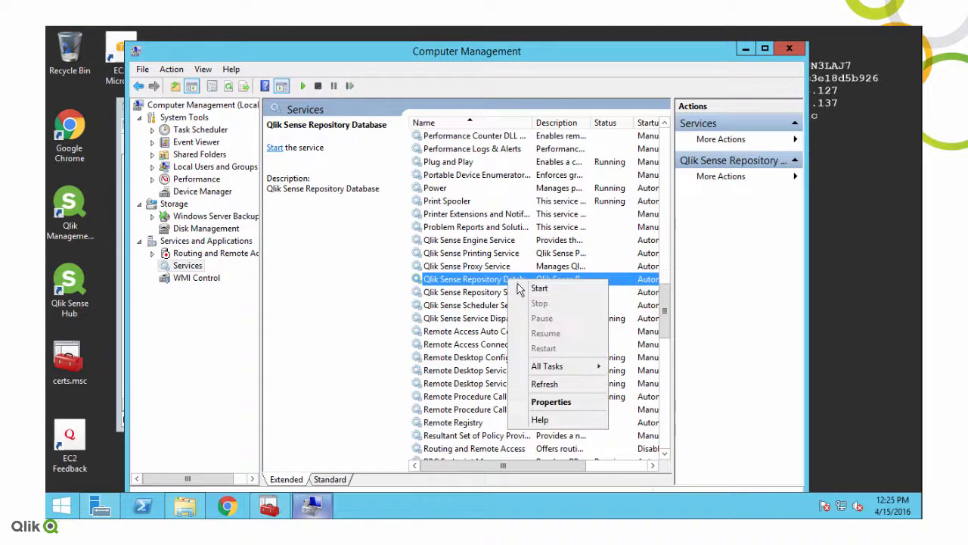
pyautogui.click(539, 288)
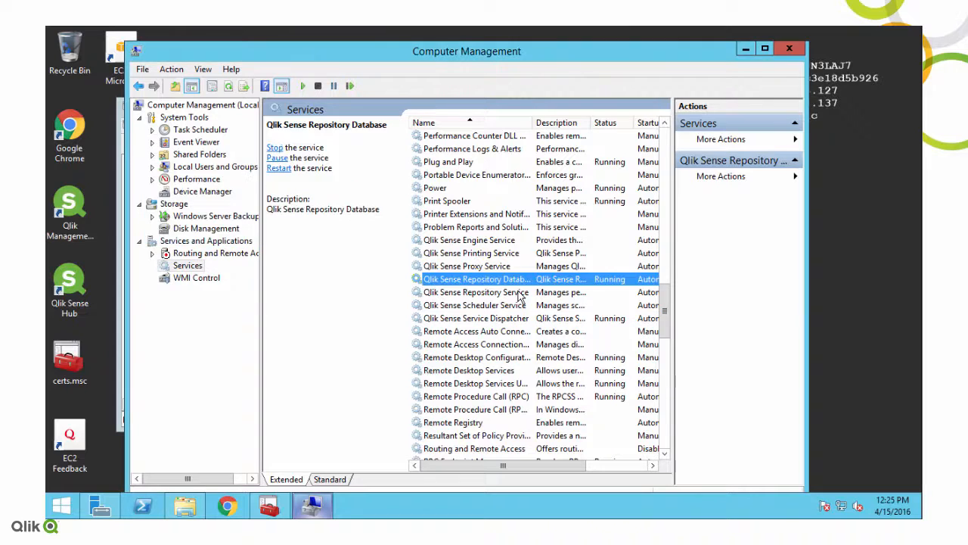
pyautogui.click(475, 292)
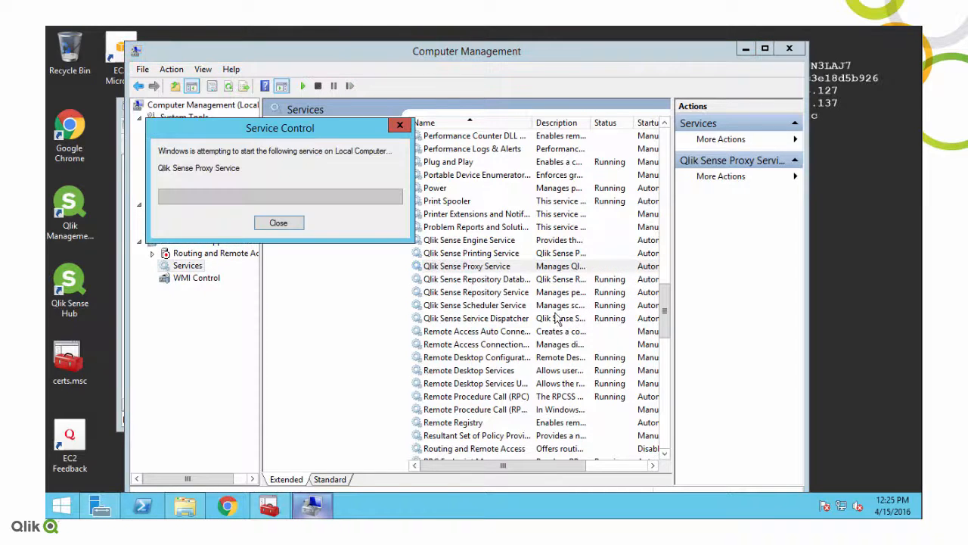
# - Start the Qlik Sense Engine and Printing services, then return to the Repository folder window
pyautogui.click(278, 222)
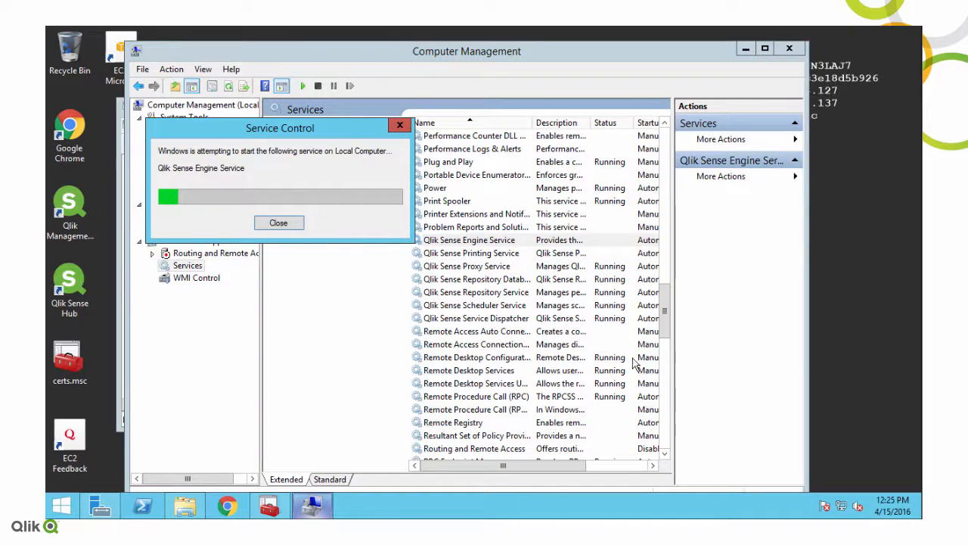
pyautogui.rightClick(469, 252)
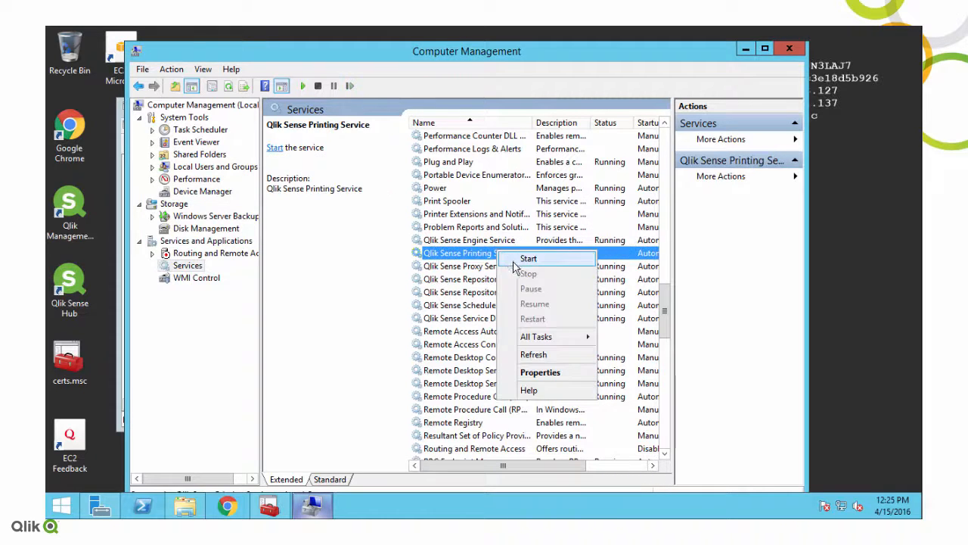
pyautogui.click(528, 257)
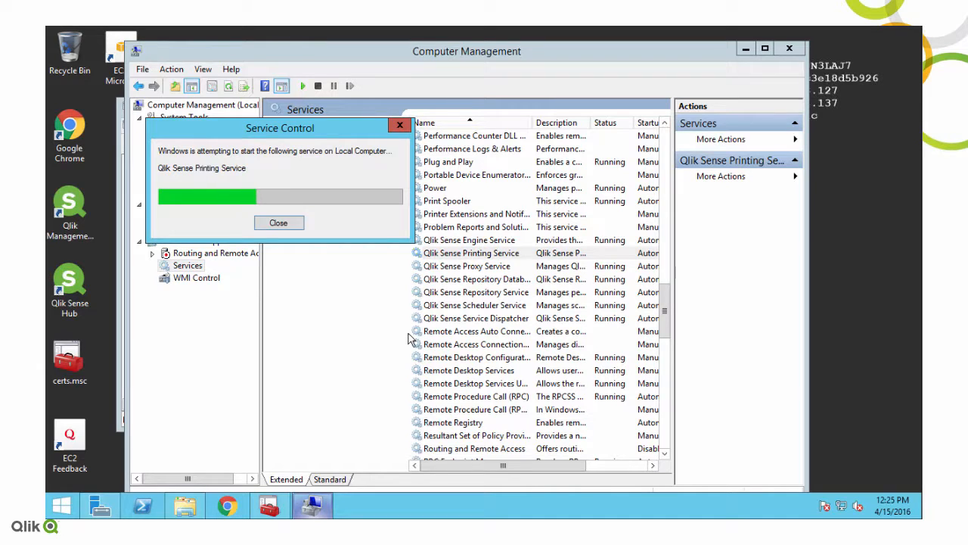
pyautogui.click(278, 222)
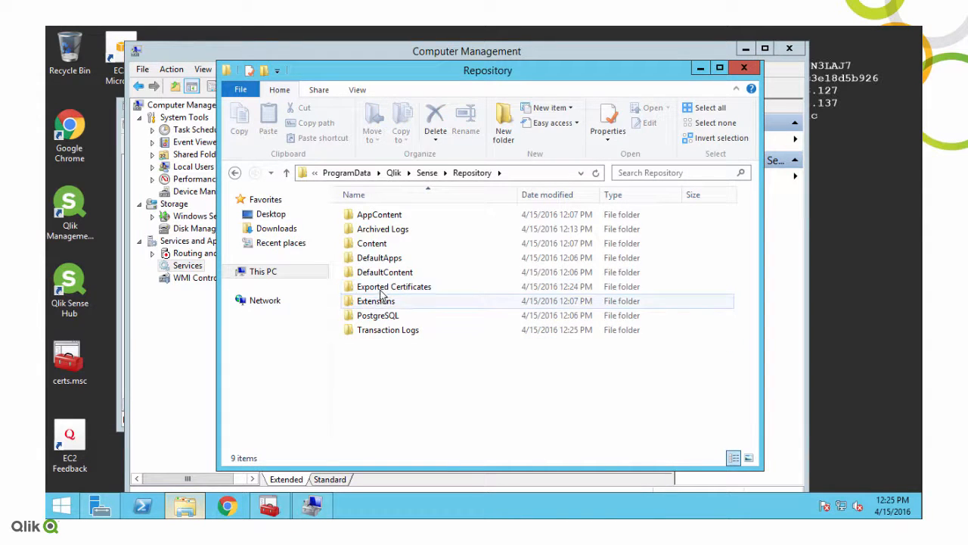
# - Check Exported Certificates, Local Computer Personal and Trusted Root certificates for 172.31.24.137
pyautogui.doubleClick(394, 286)
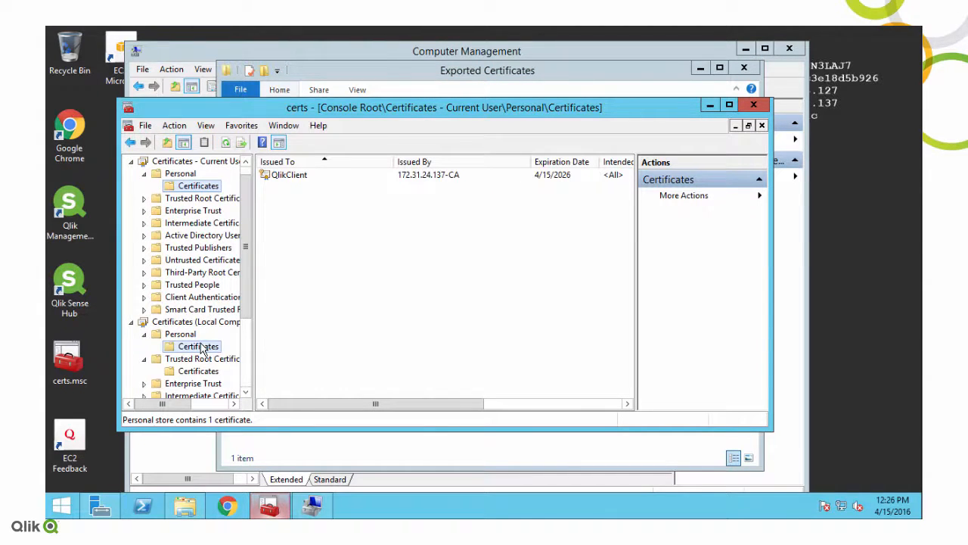
pyautogui.click(199, 345)
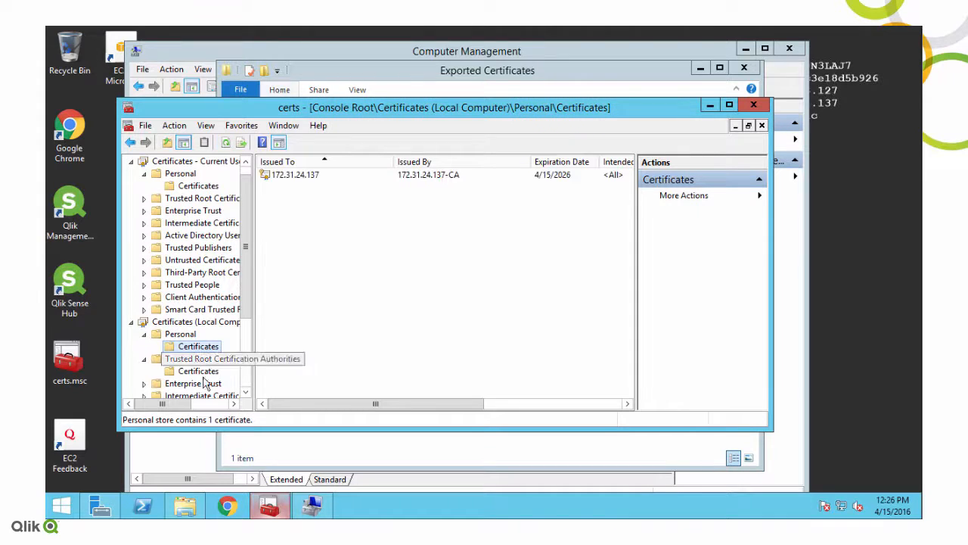
pyautogui.click(198, 371)
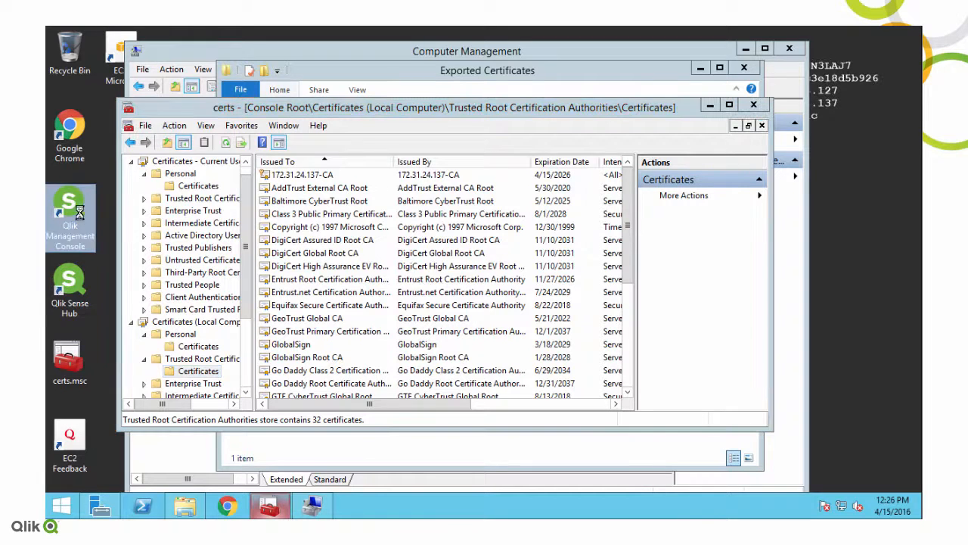
# - Proceed past Chrome's certificate warning for the hostname QMC address; connection resets
pyautogui.click(226, 505)
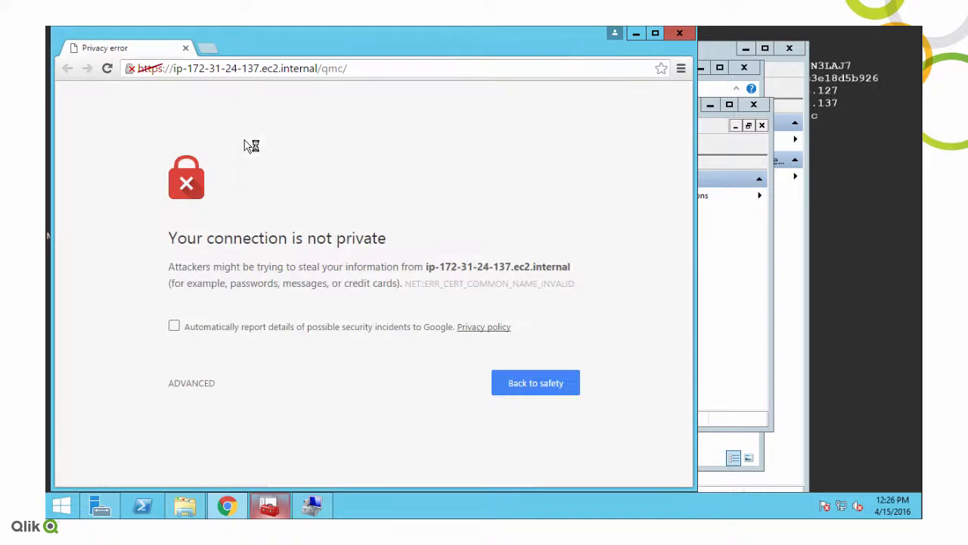
pyautogui.moveTo(191, 382)
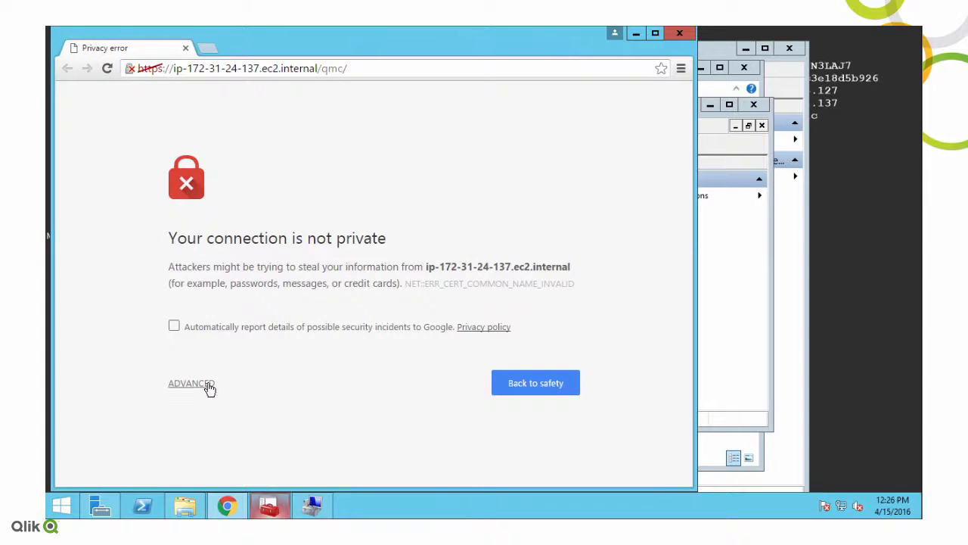
pyautogui.click(191, 383)
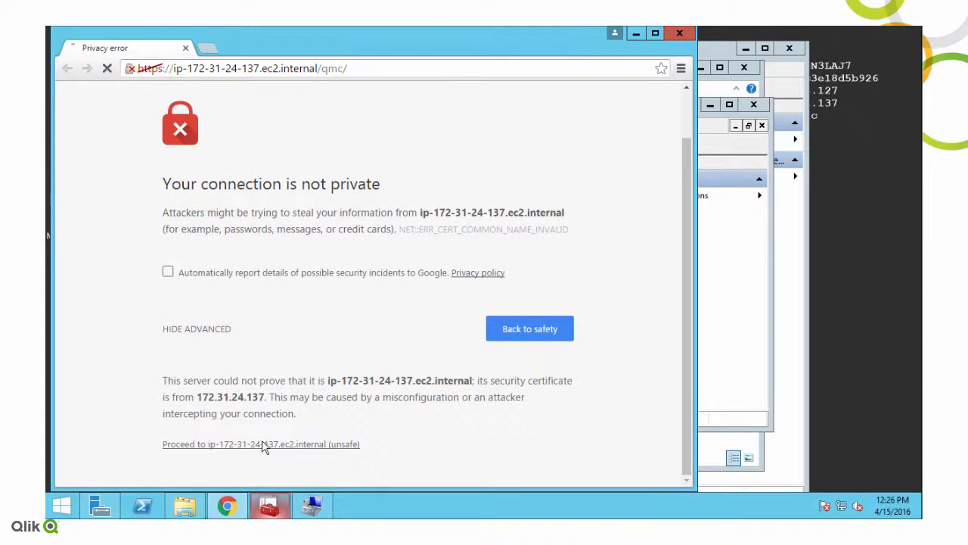
pyautogui.click(260, 444)
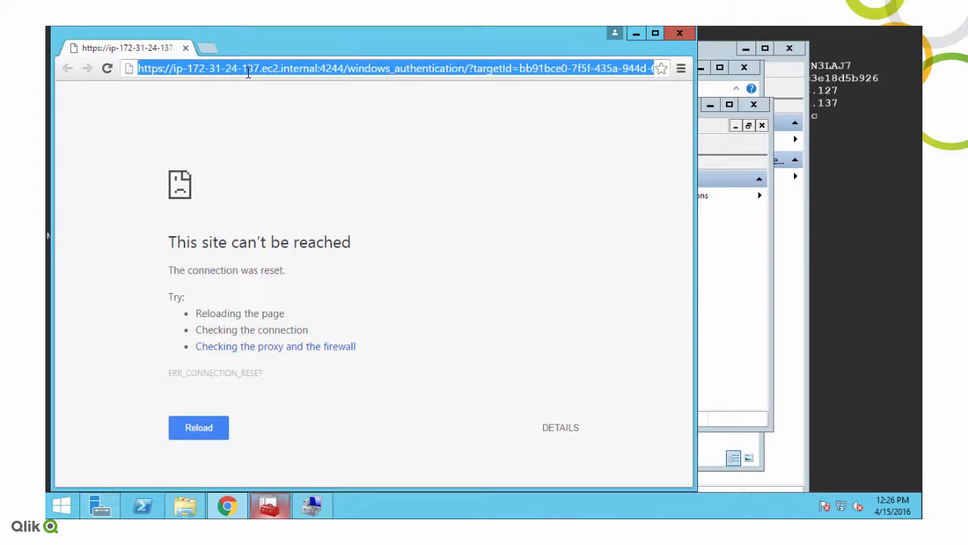
# - Browse to localhost/qmc and proceed past the warning to localhost (unsafe); connection resets again
pyautogui.write('localhost/qmc/')
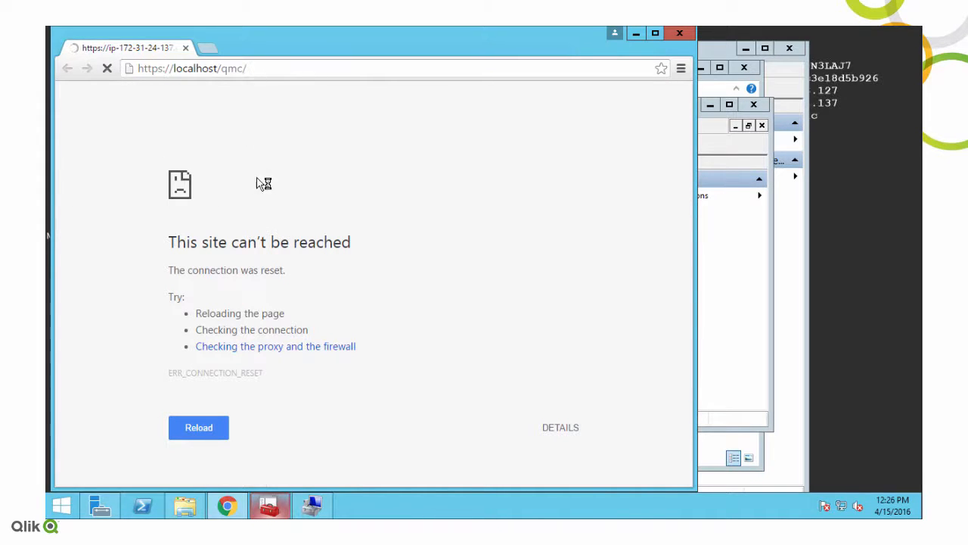
pyautogui.click(198, 426)
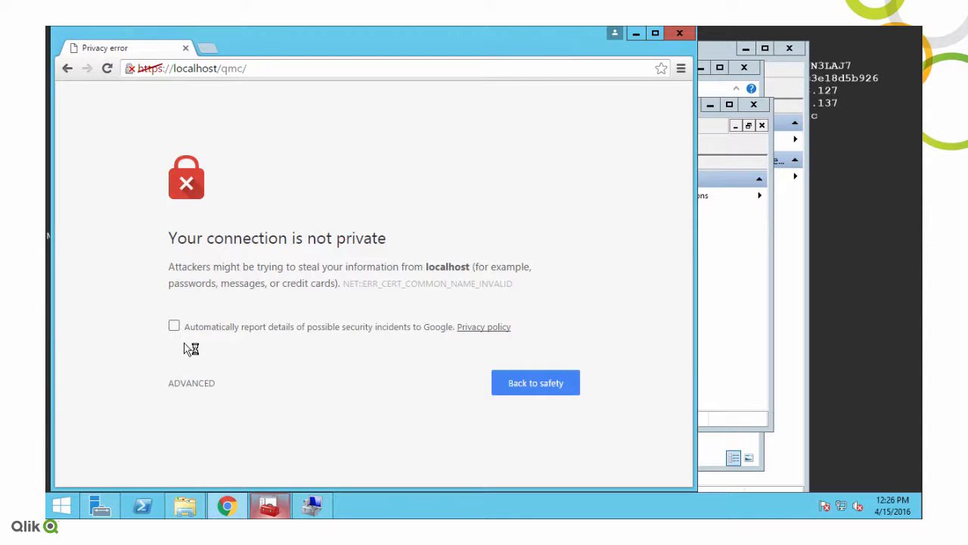
pyautogui.click(190, 382)
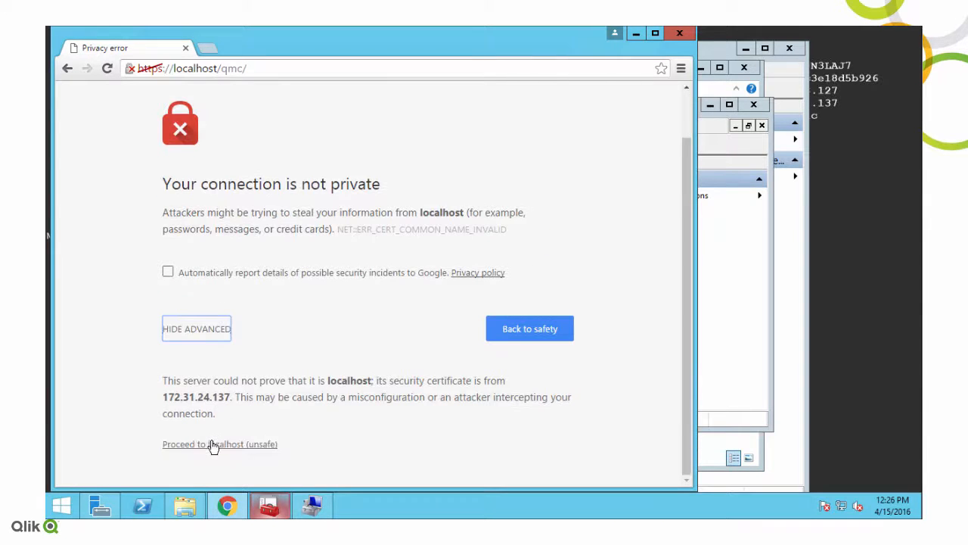
pyautogui.click(219, 445)
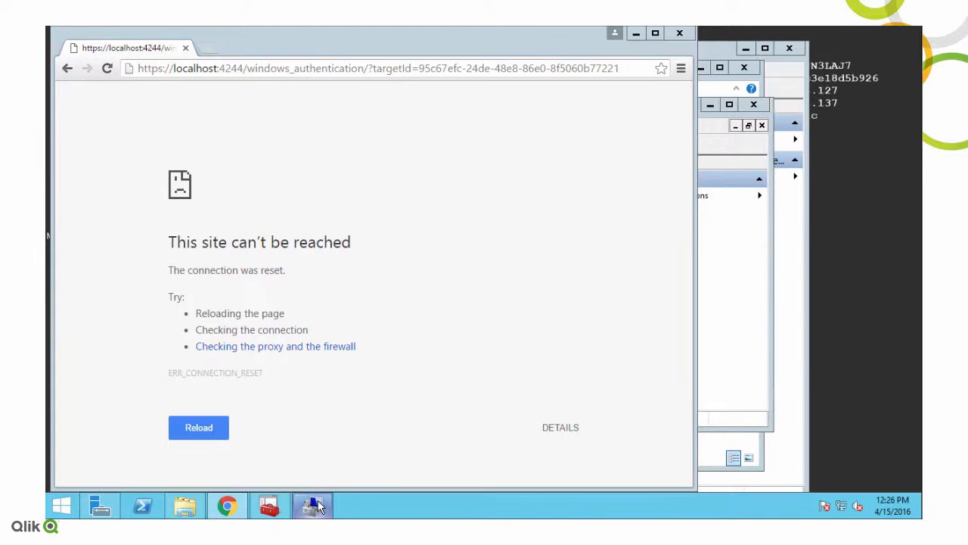
# - Restart the Qlik Sense Proxy Service and reload localhost/qmc in Chrome
pyautogui.rightClick(446, 266)
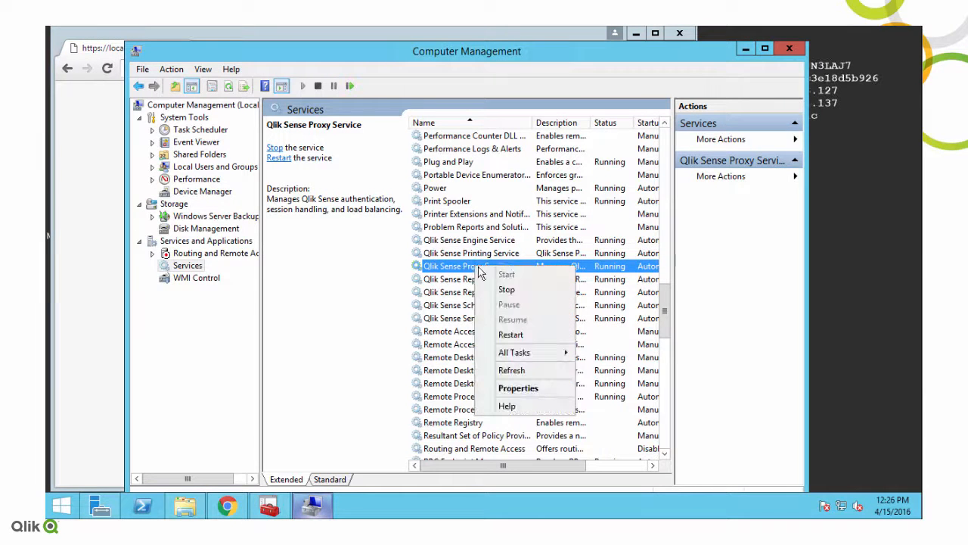
pyautogui.click(505, 290)
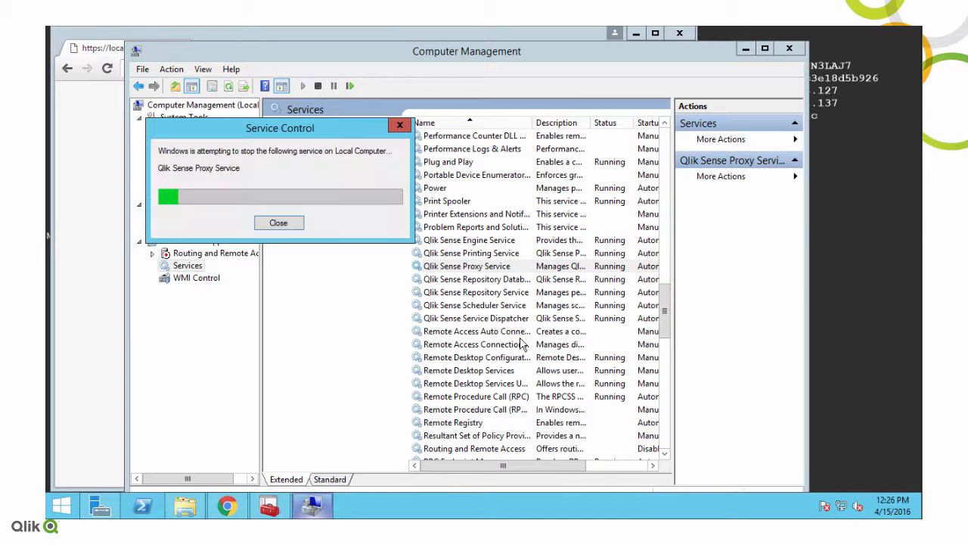
pyautogui.click(278, 223)
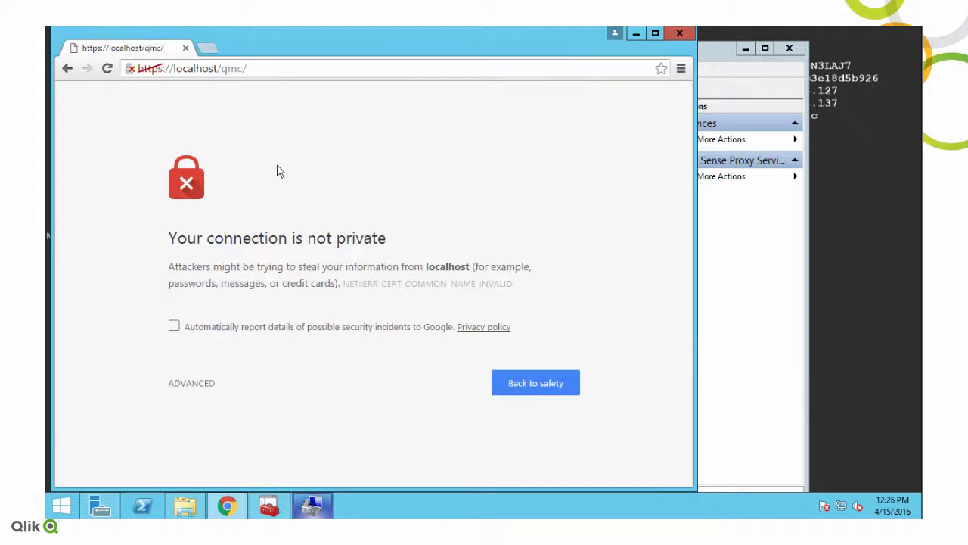
# - Proceed to localhost (unsafe) so the Qlik Management Console loads
pyautogui.click(190, 383)
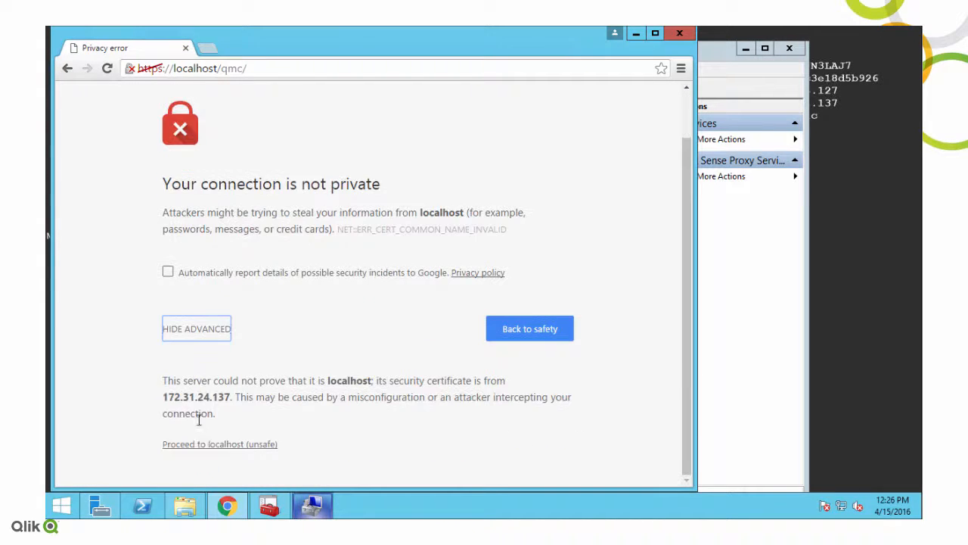
pyautogui.click(220, 443)
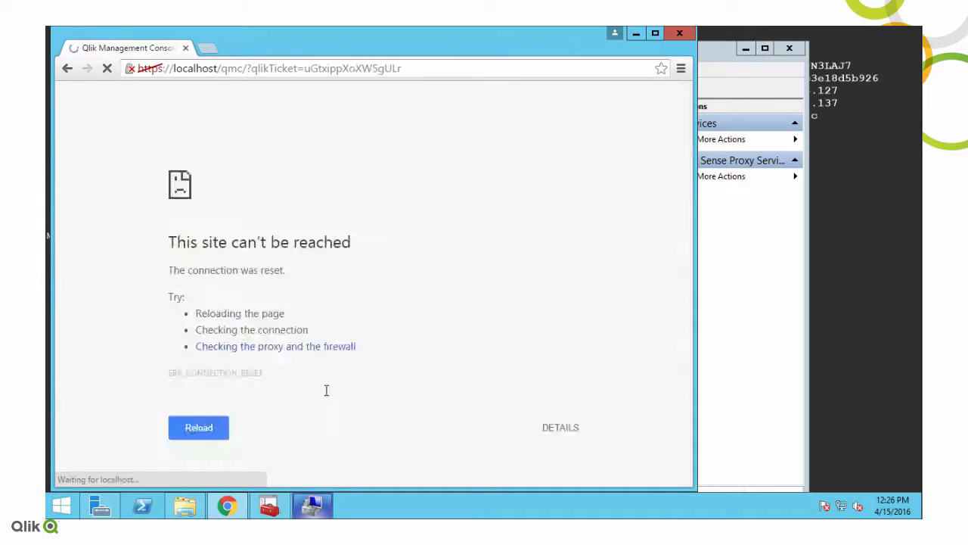
pyautogui.click(198, 427)
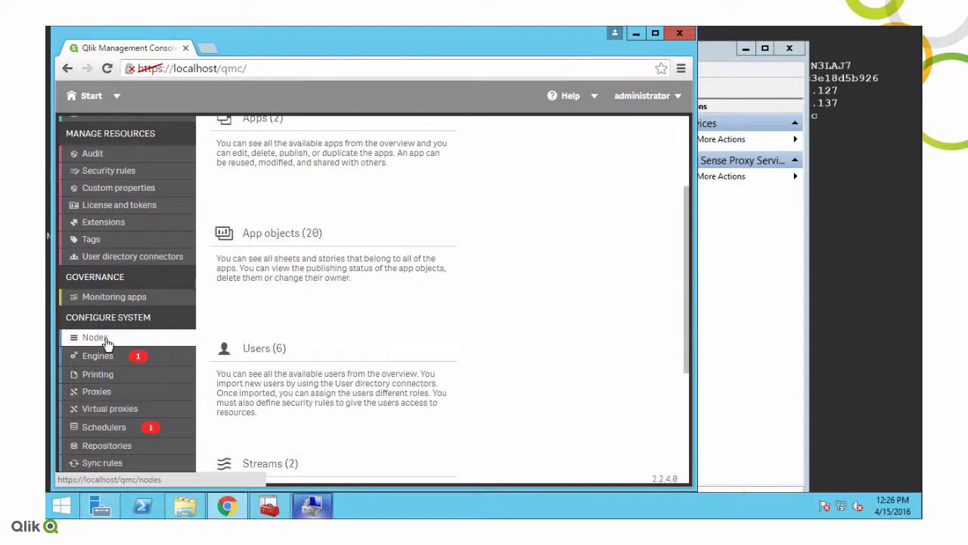
# - In QMC Nodes, open the Central node showing host name 172.31.24.137
pyautogui.click(94, 336)
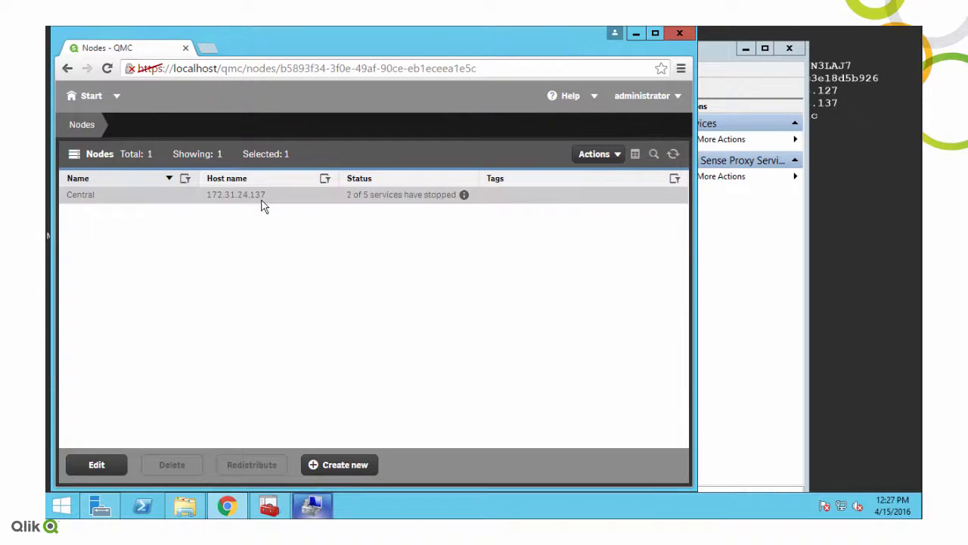
pyautogui.click(97, 464)
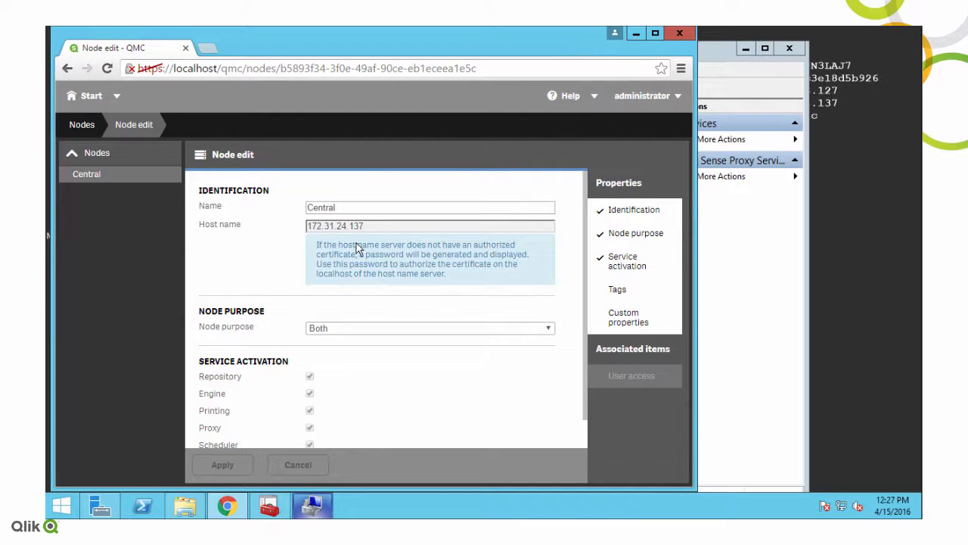